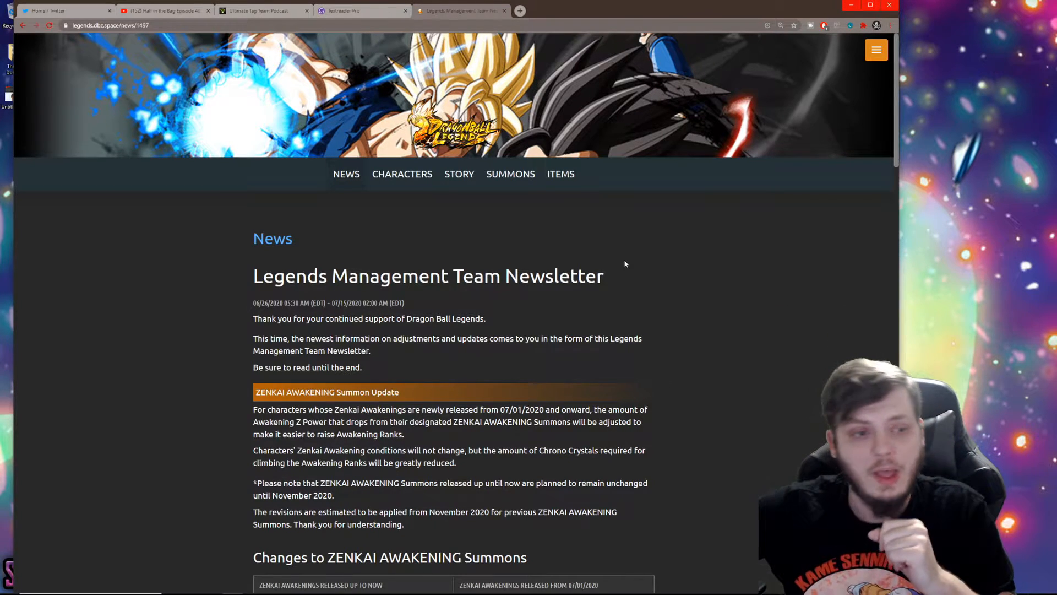
# Step: Highlight the 'This time…' and 'Be sure to read…' intro lines, then move on to the ZENKAI AWAKENING Summon Update heading
pyautogui.scroll(-3)
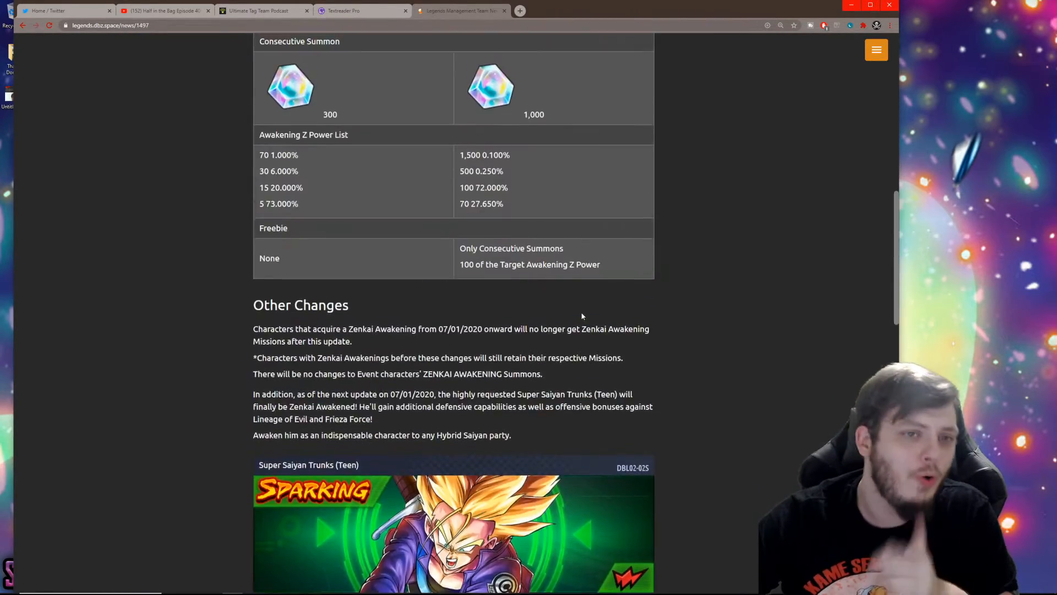
pyautogui.scroll(3)
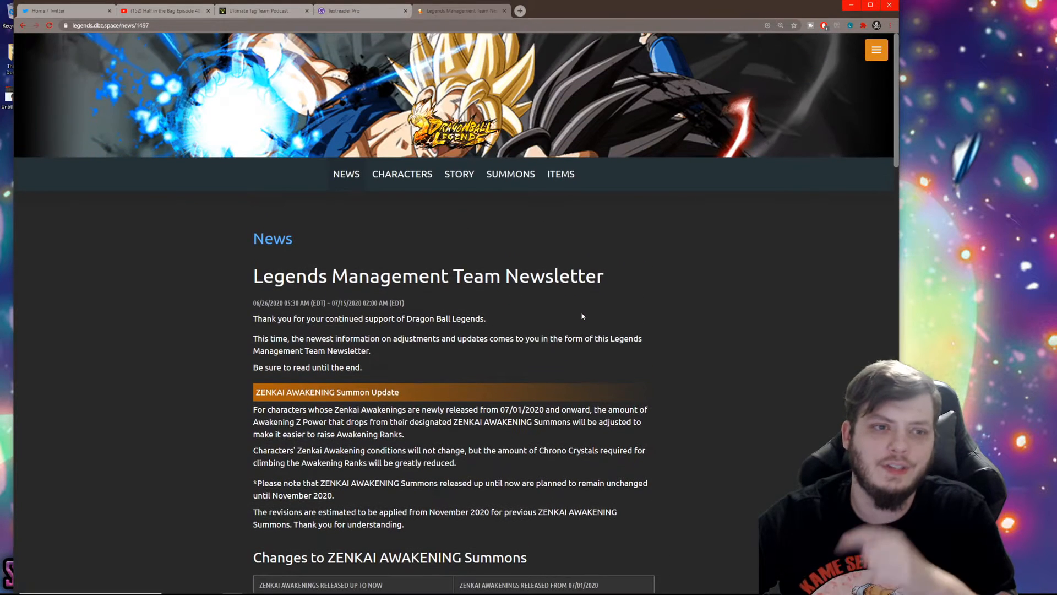
pyautogui.moveTo(558, 327)
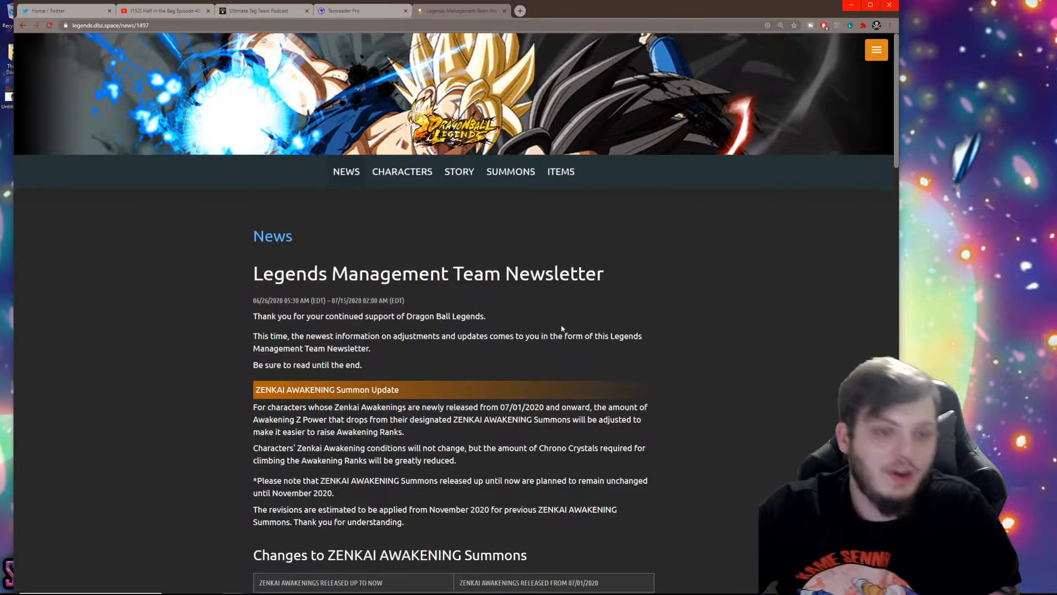
pyautogui.scroll(-3)
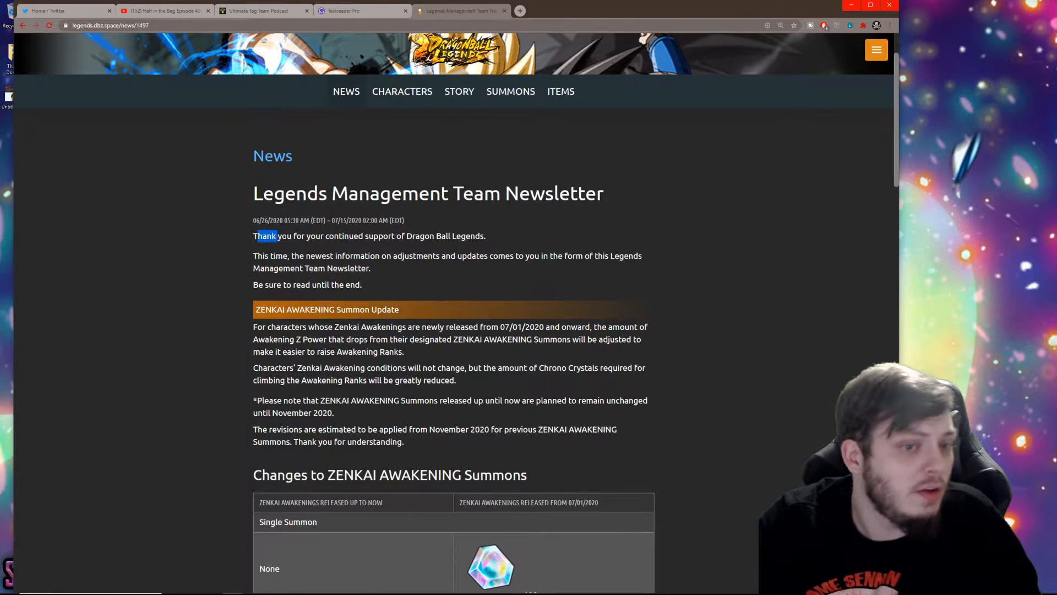
pyautogui.click(245, 258)
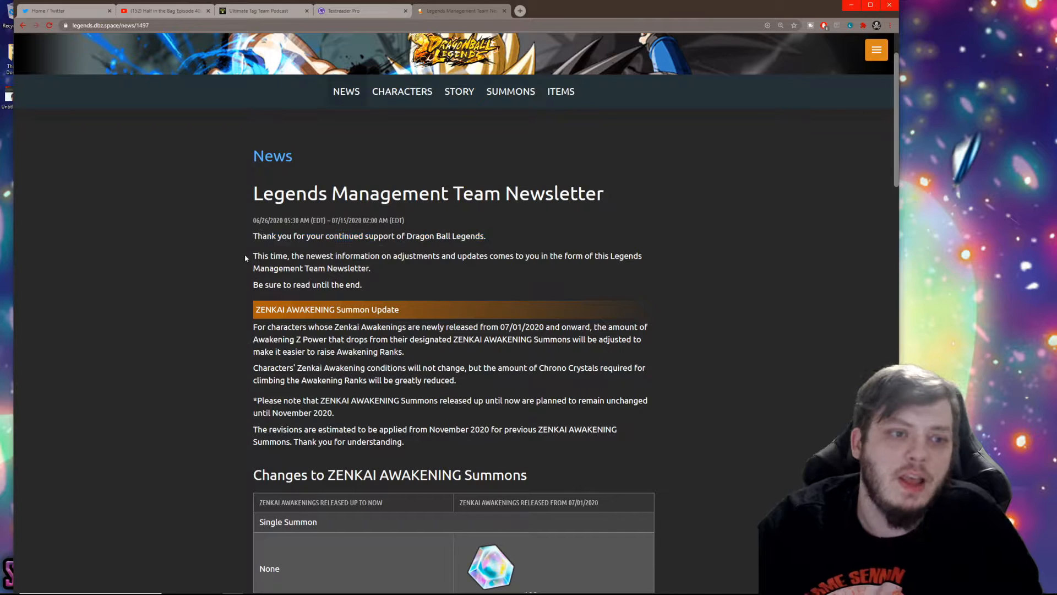
pyautogui.moveTo(253, 256); pyautogui.dragTo(370, 268)
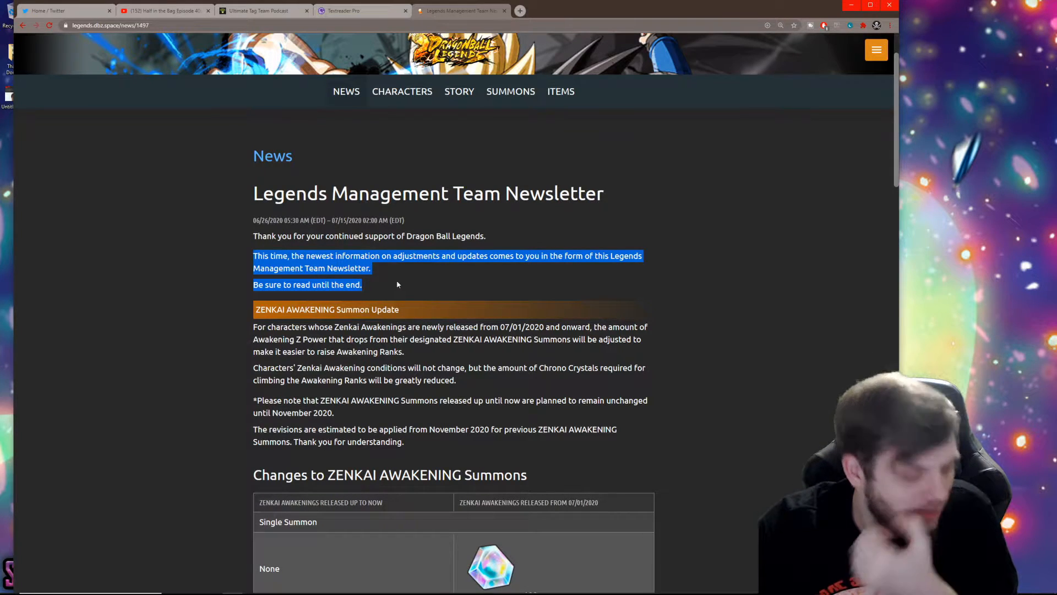
pyautogui.scroll(-3)
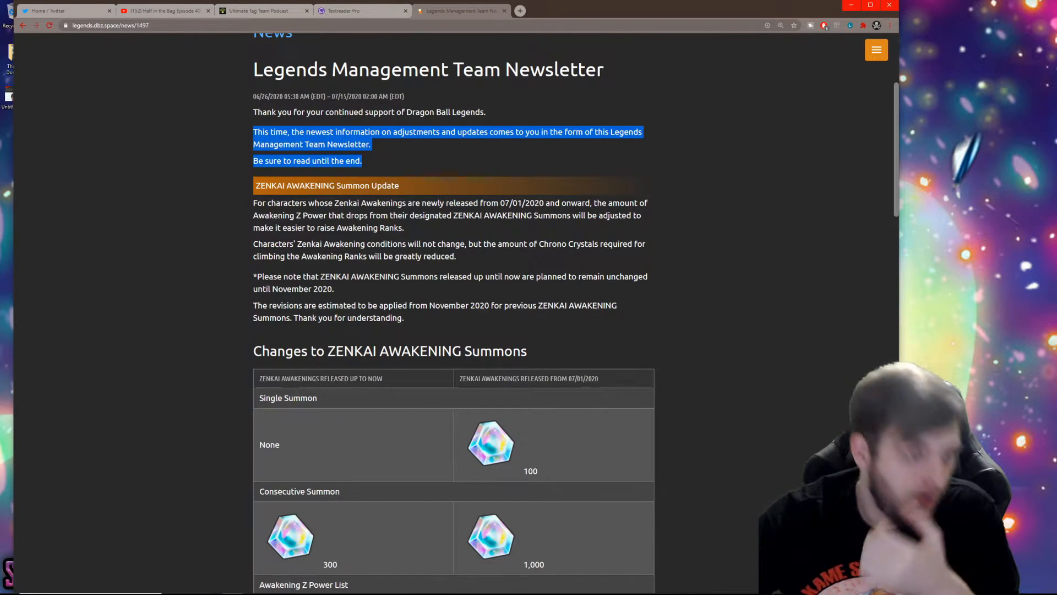
pyautogui.moveTo(244, 189)
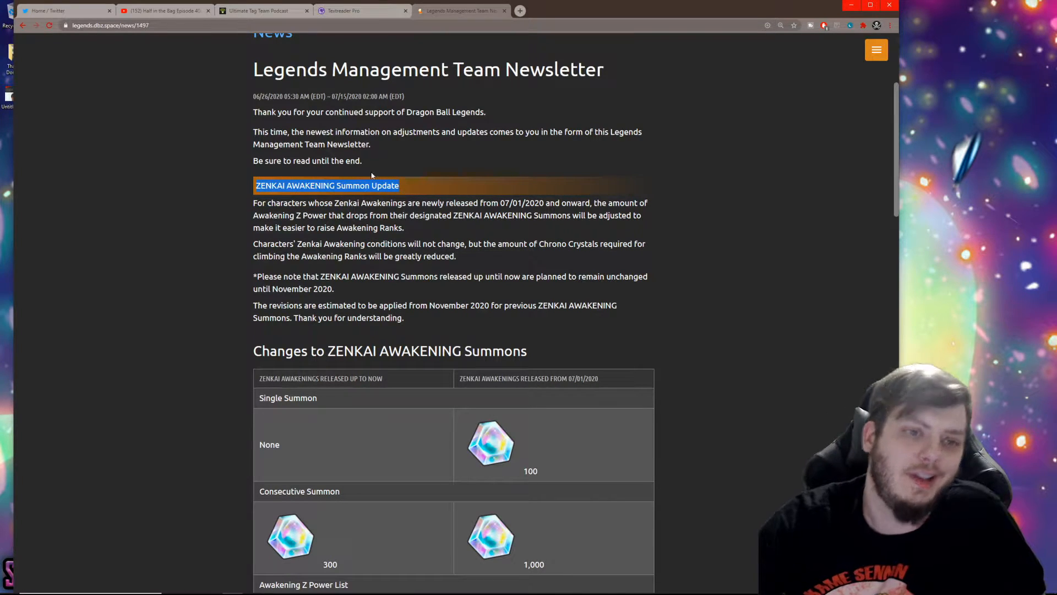
pyautogui.moveTo(253, 202); pyautogui.dragTo(398, 227)
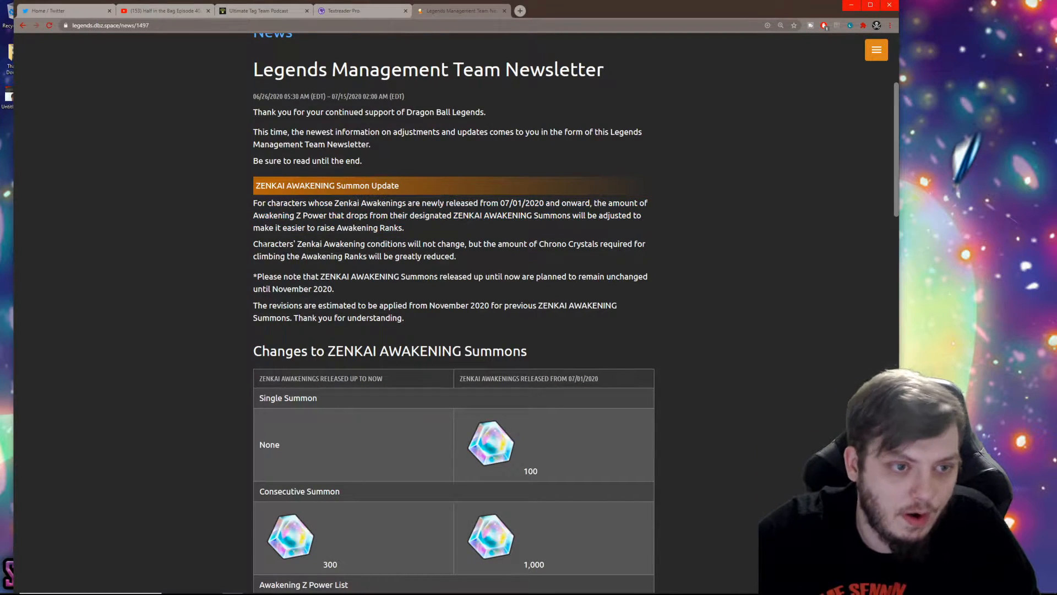
pyautogui.moveTo(254, 243); pyautogui.dragTo(385, 244)
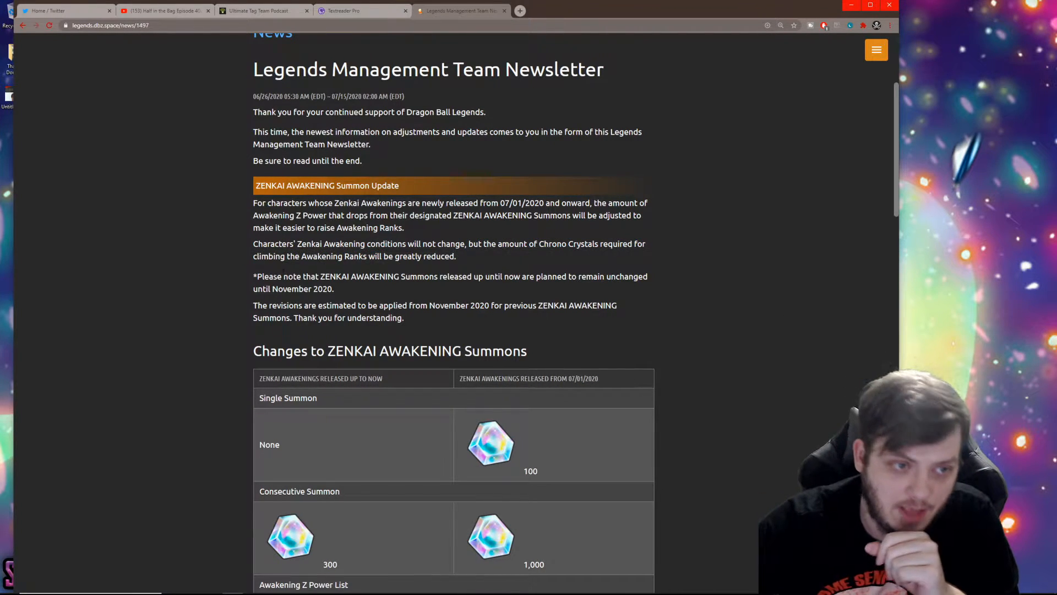
pyautogui.moveTo(253, 277); pyautogui.dragTo(334, 288)
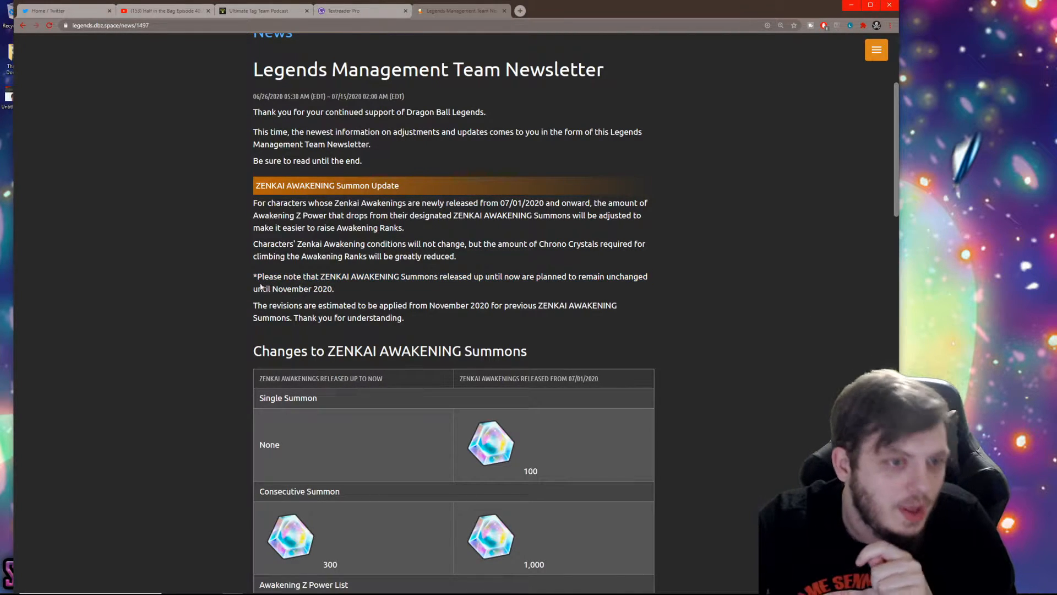
pyautogui.moveTo(253, 305); pyautogui.dragTo(386, 317)
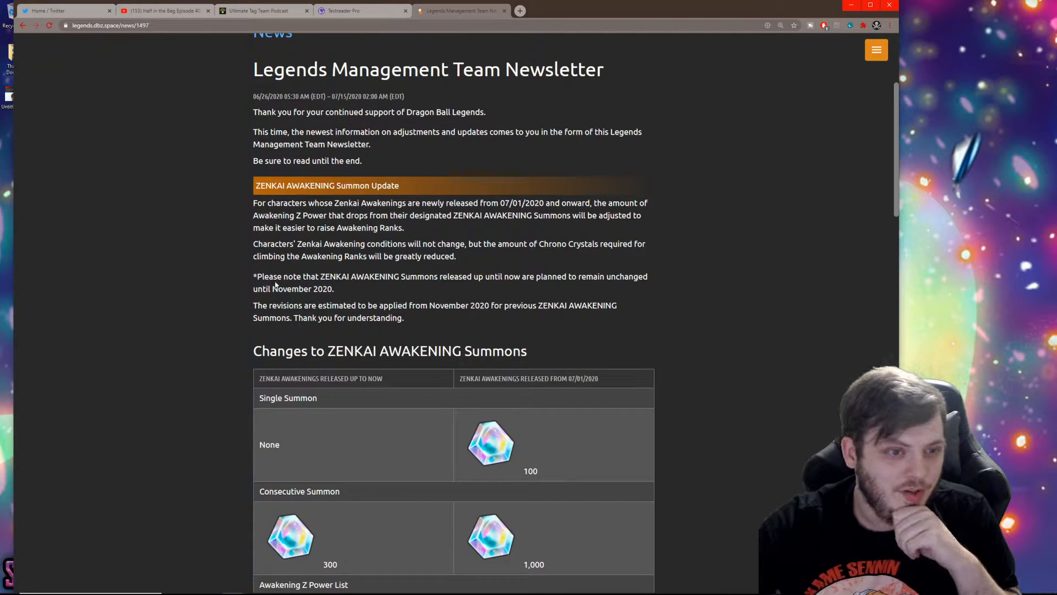
pyautogui.moveTo(254, 276); pyautogui.dragTo(382, 317)
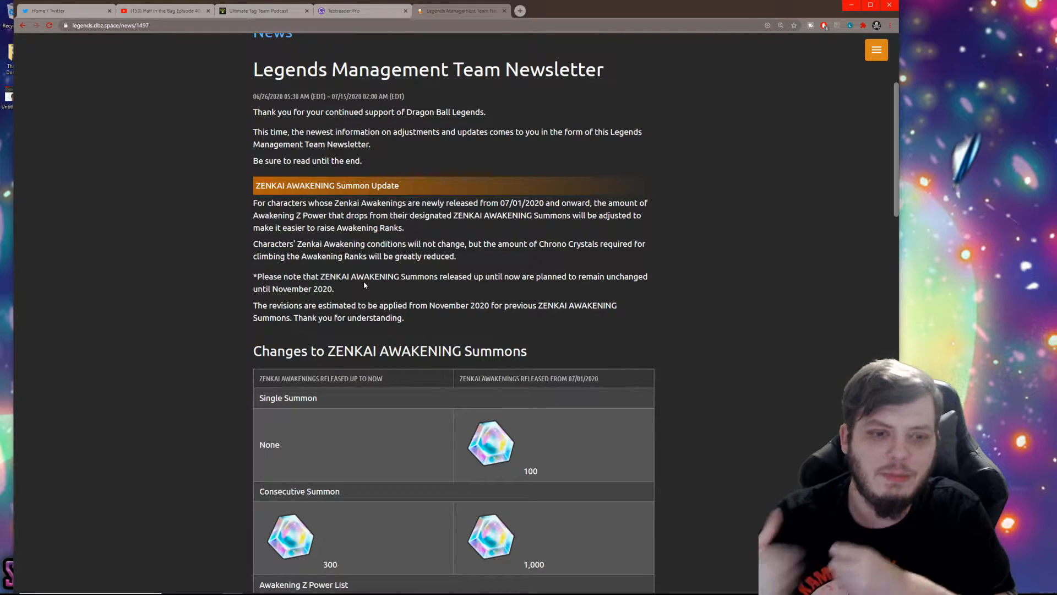
# Step: Scroll down so the Changes to ZENKAI AWAKENING Summons table comes fully into view
pyautogui.scroll(-3)
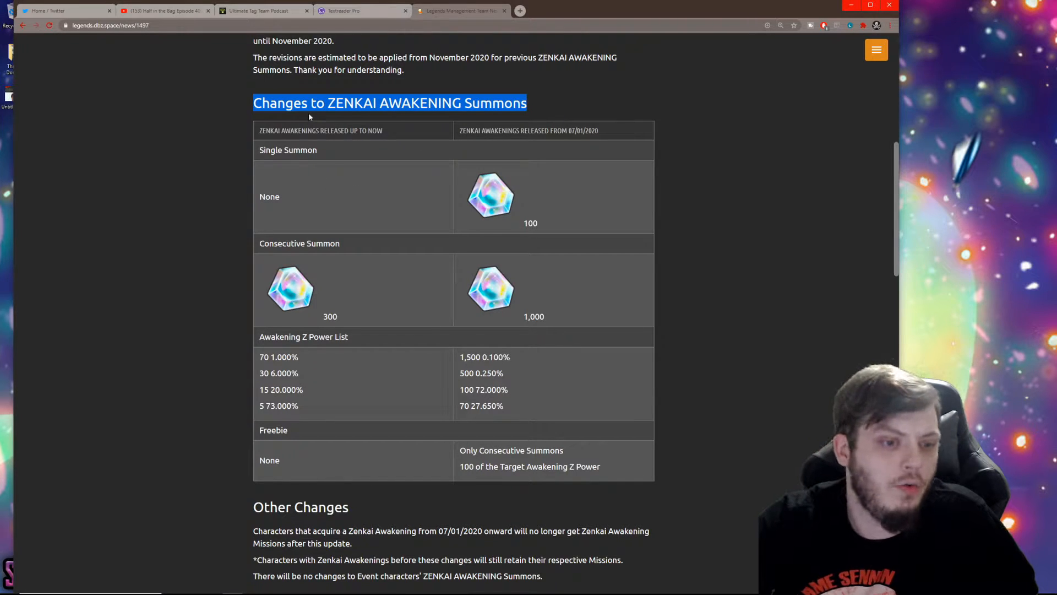
pyautogui.moveTo(533, 111)
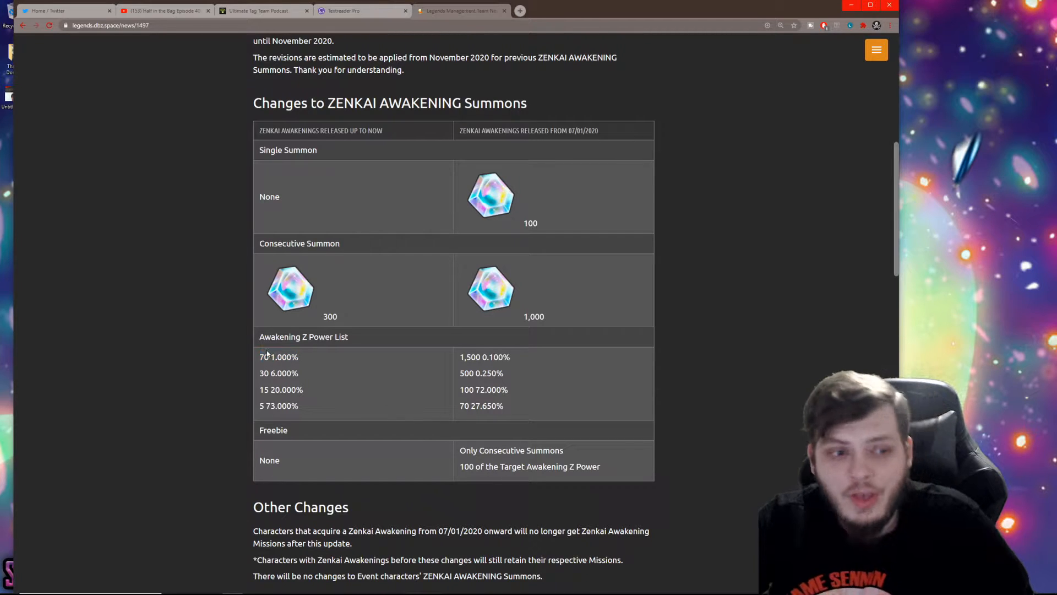
# Step: Highlight the 1,000 crystal consecutive summon cost and the 70 27.650% Awakening Z Power entry
pyautogui.doubleClick(279, 357)
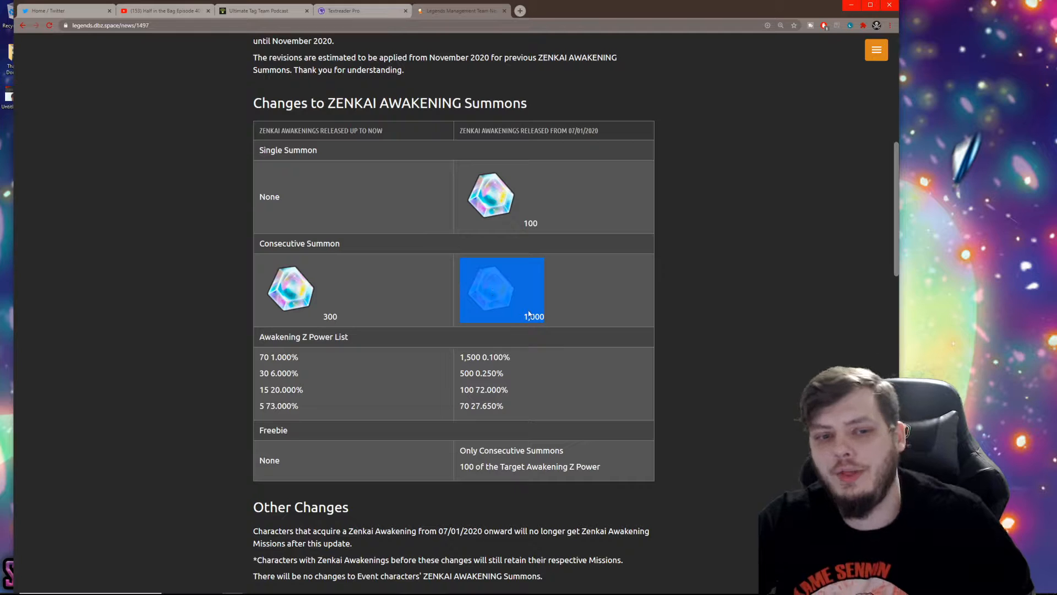
pyautogui.moveTo(533, 314)
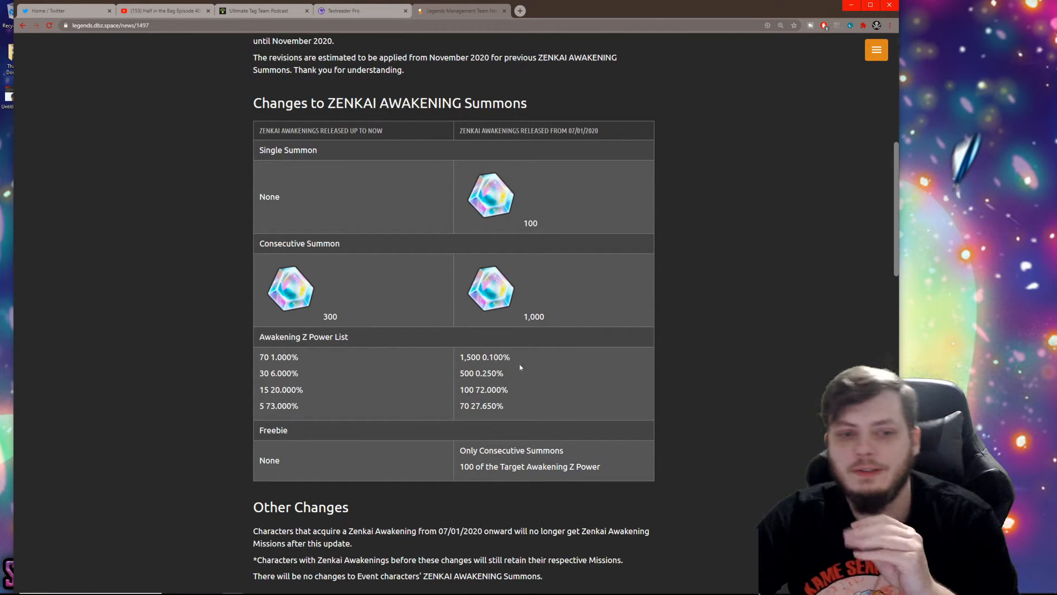
pyautogui.moveTo(480, 439)
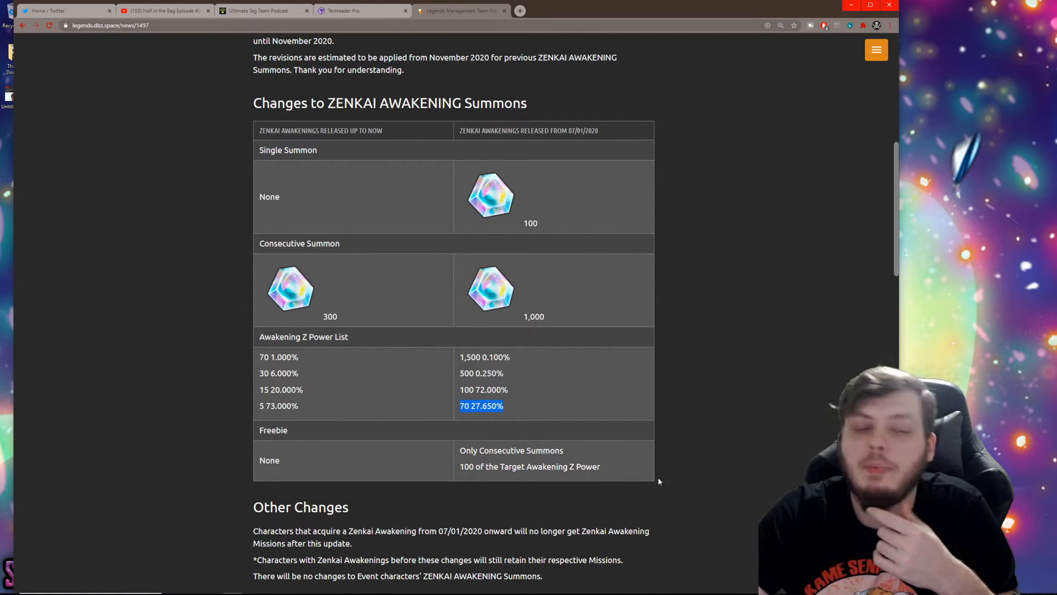
pyautogui.scroll(-3)
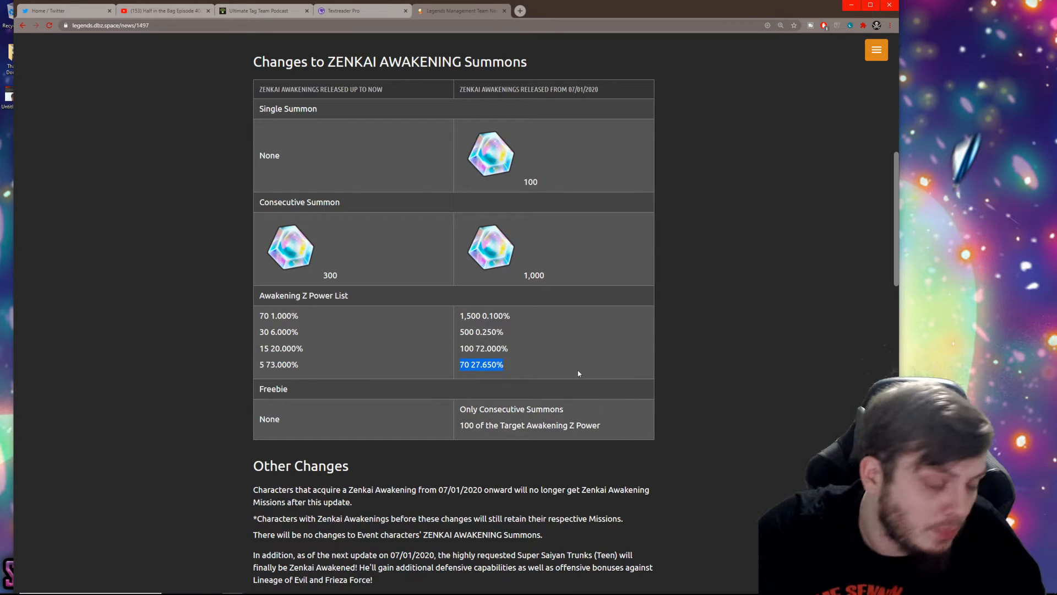
# Step: Under Other Changes, highlight the note that Event characters' ZENKAI AWAKENING Summons won't change
pyautogui.scroll(-3)
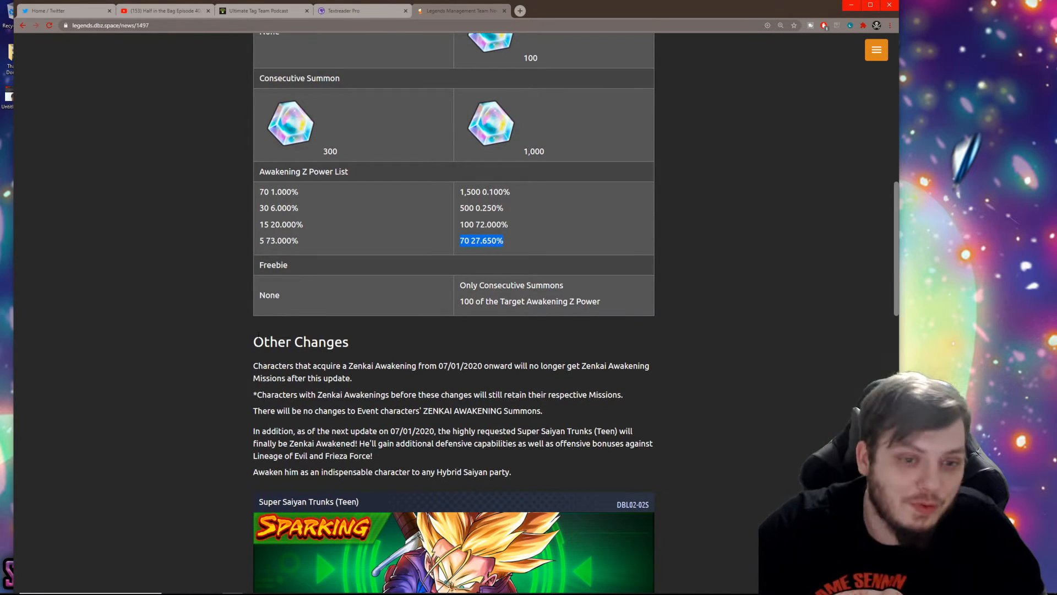
pyautogui.scroll(-3)
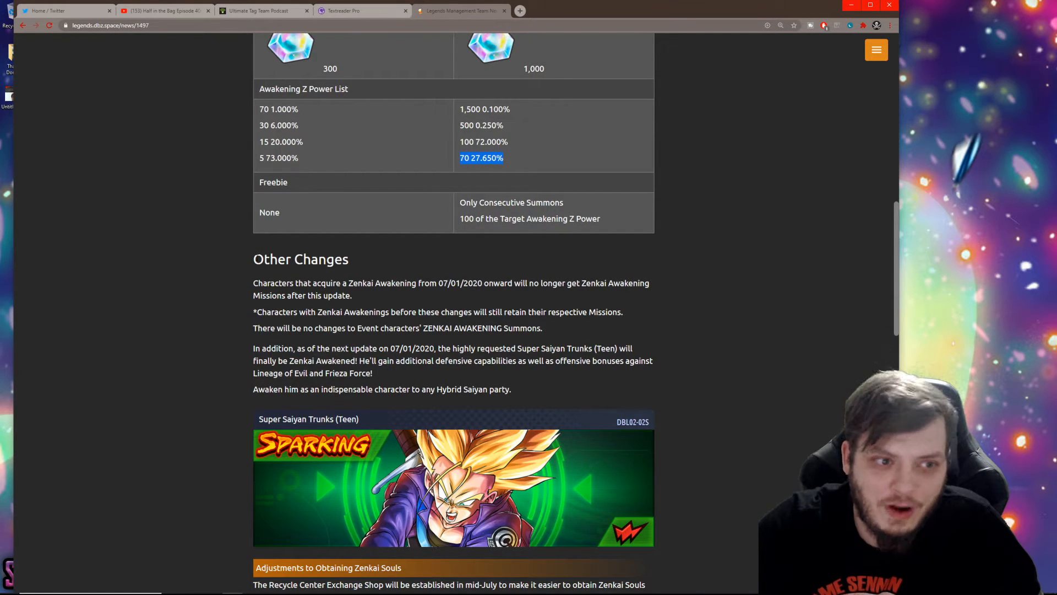
pyautogui.doubleClick(299, 259)
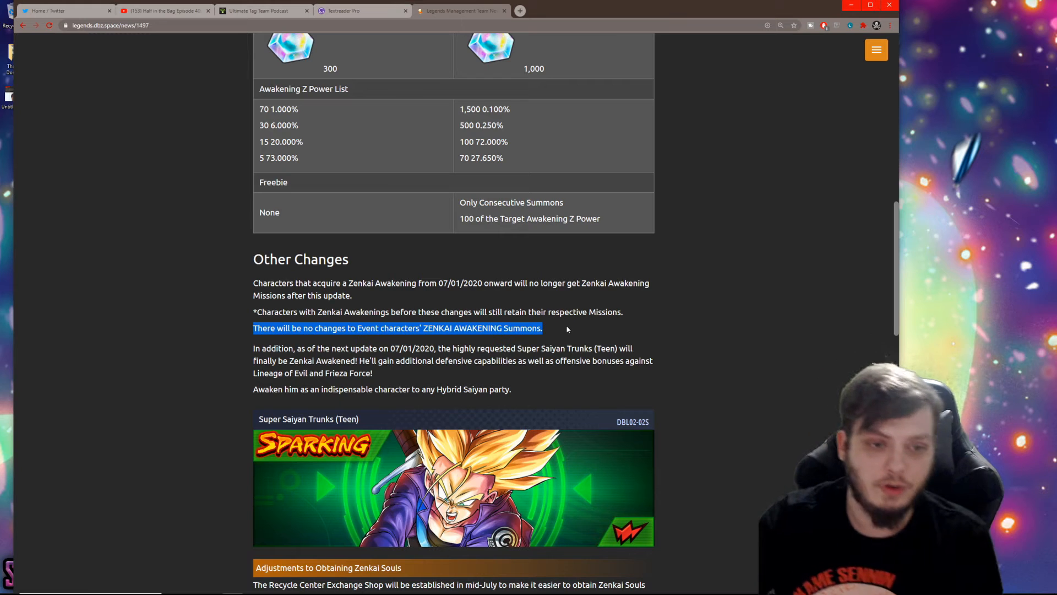
pyautogui.moveTo(482, 338)
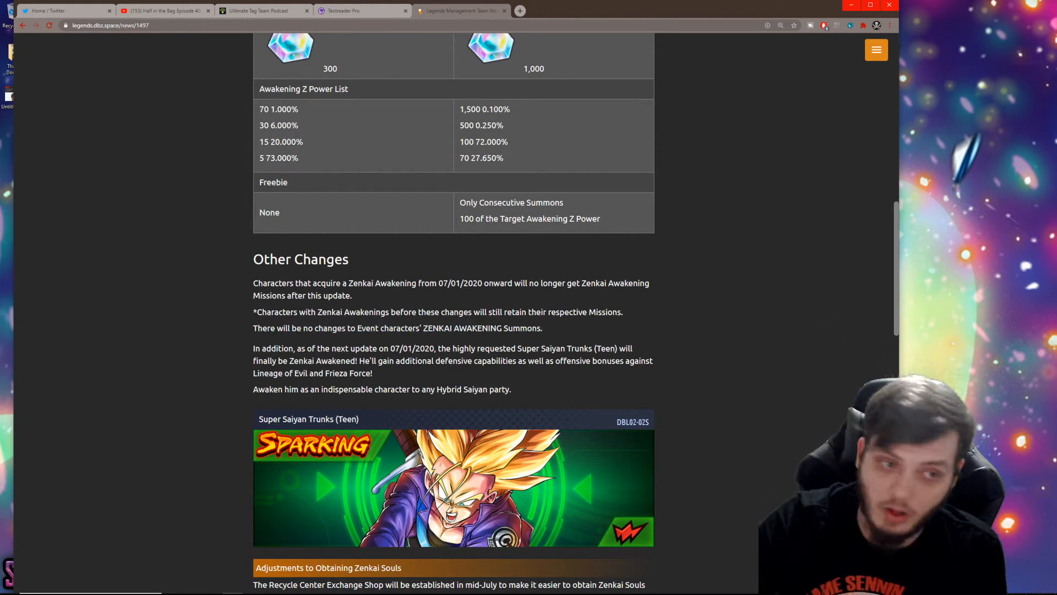
# Step: Highlight the Super Saiyan Trunks (Teen) awakening paragraph, then the Hybrid Saiyan party recommendation line
pyautogui.moveTo(253, 348); pyautogui.dragTo(419, 362)
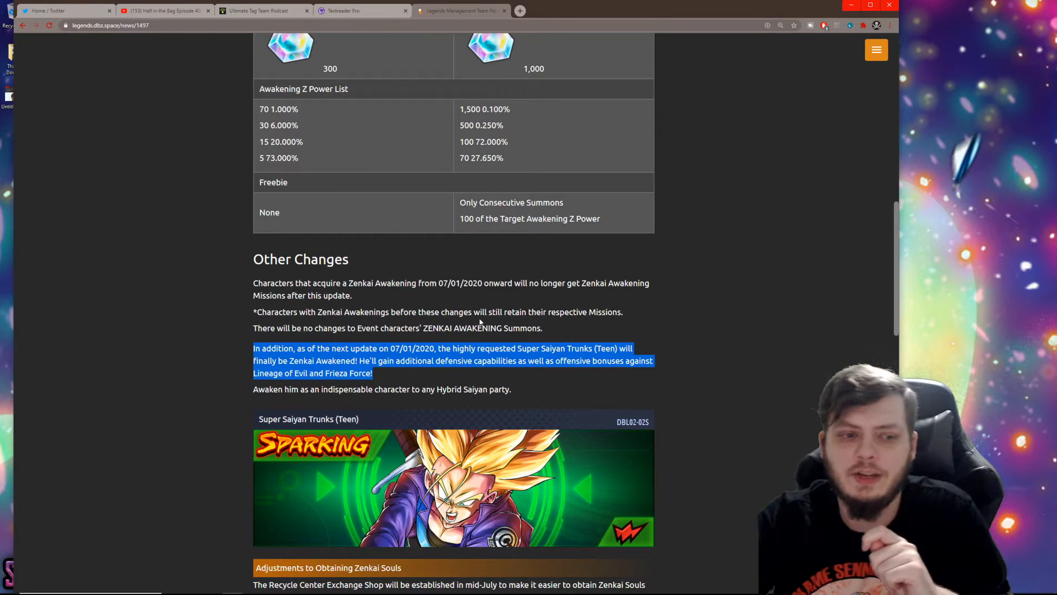
pyautogui.scroll(-3)
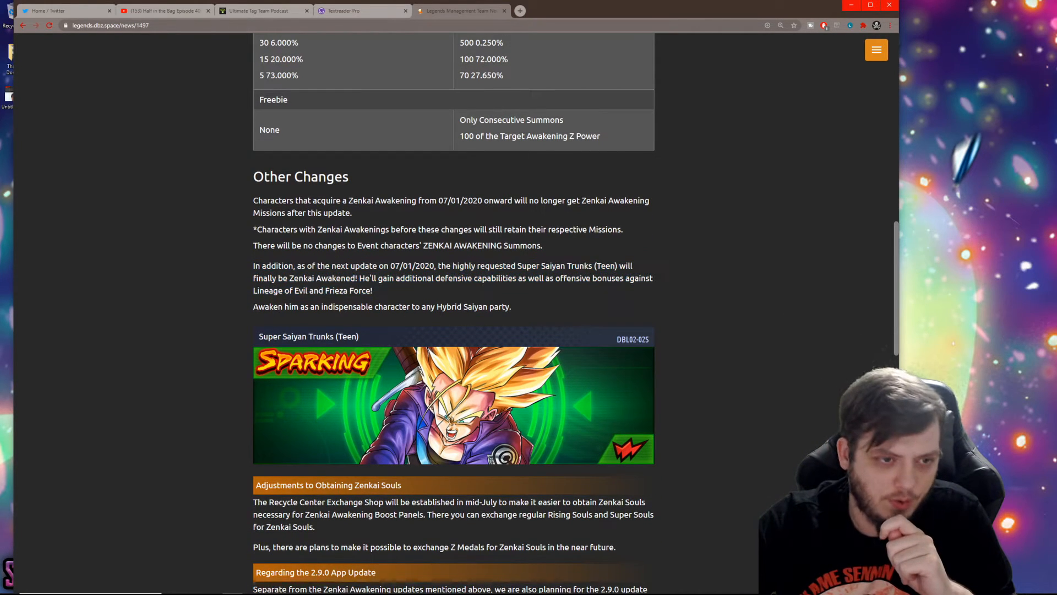
pyautogui.moveTo(253, 306); pyautogui.dragTo(461, 306)
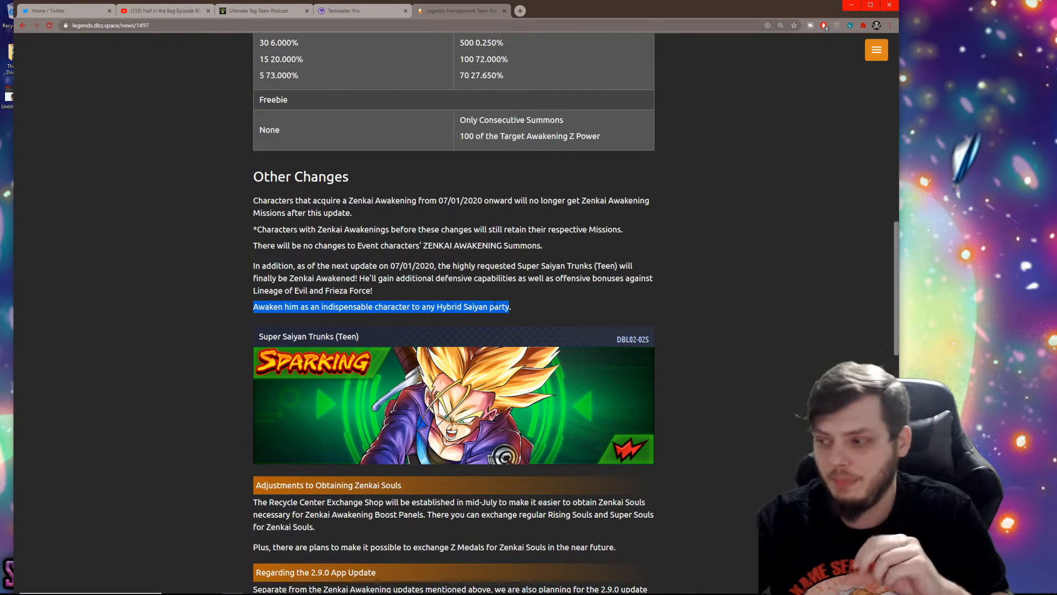
pyautogui.scroll(-3)
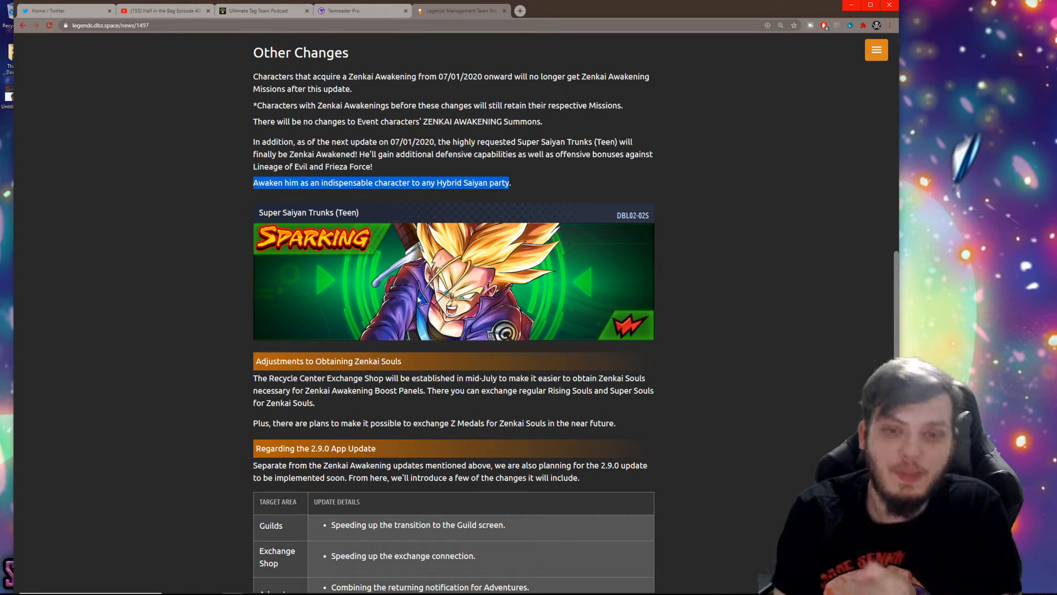
pyautogui.moveTo(496, 232)
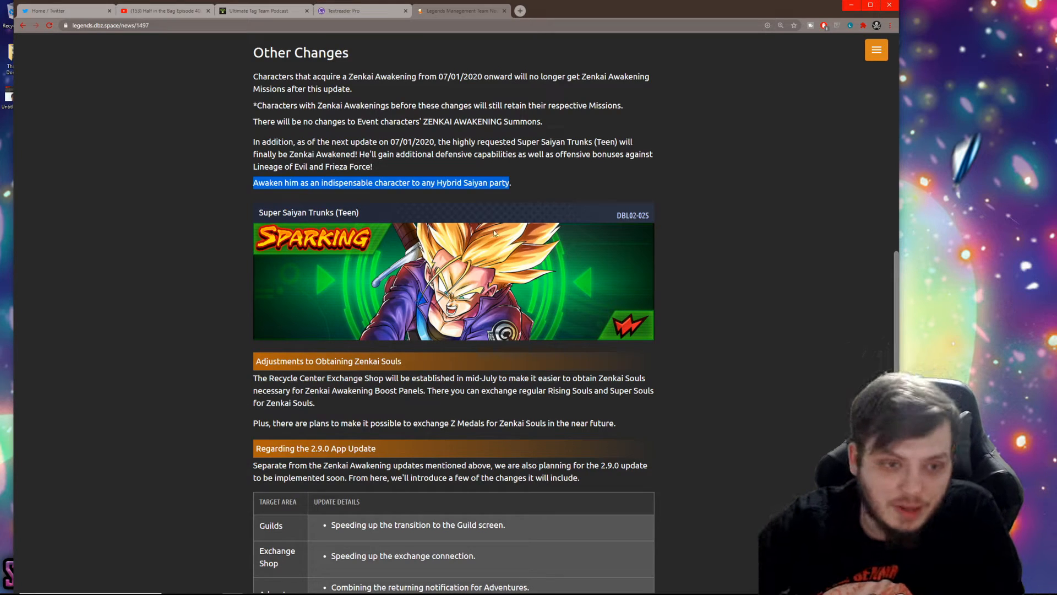
pyautogui.moveTo(236, 208)
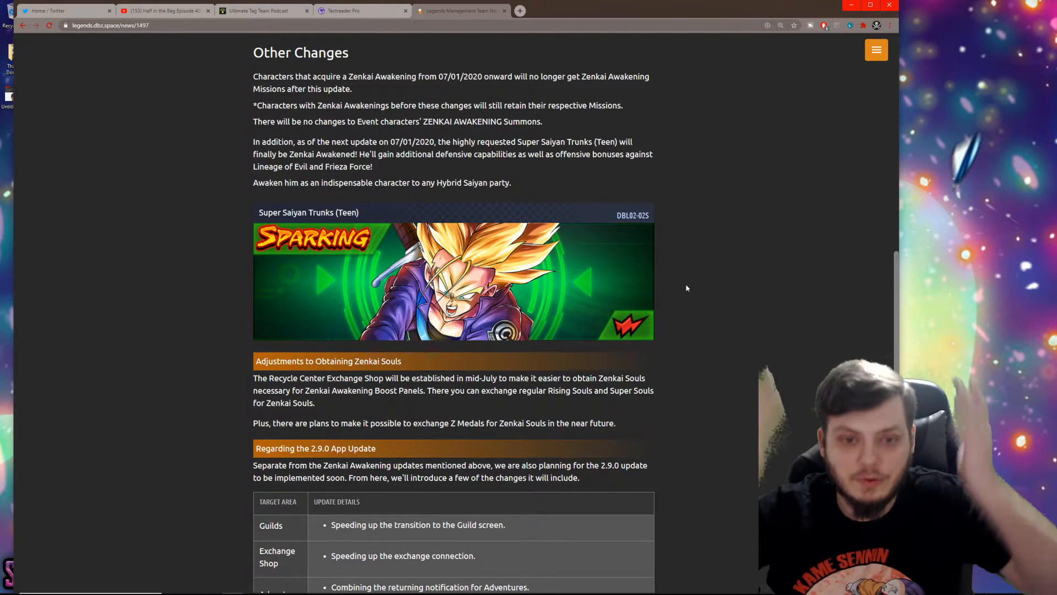
pyautogui.moveTo(665, 291)
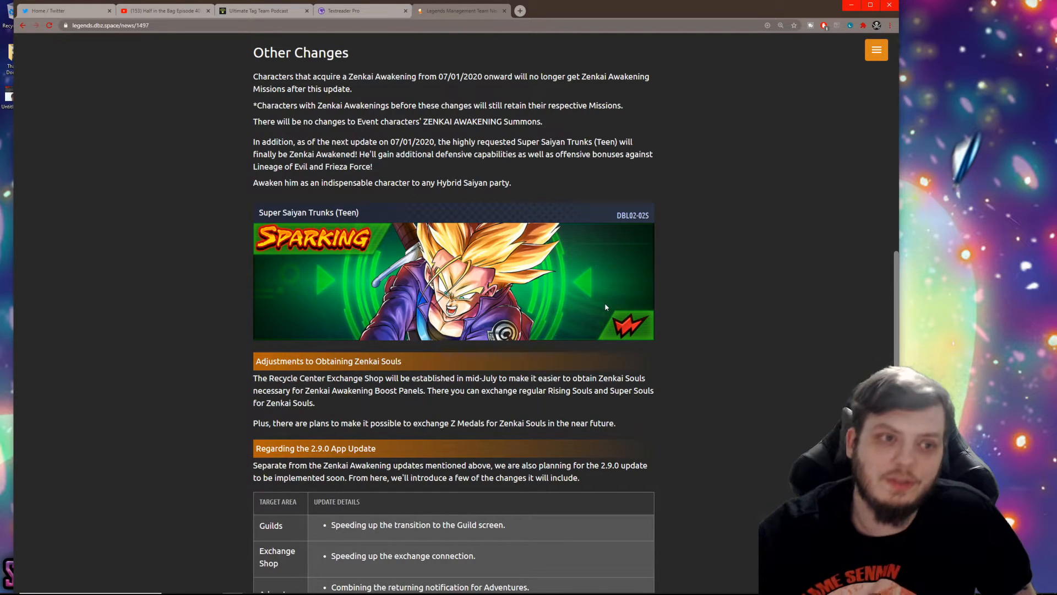
pyautogui.moveTo(451, 214)
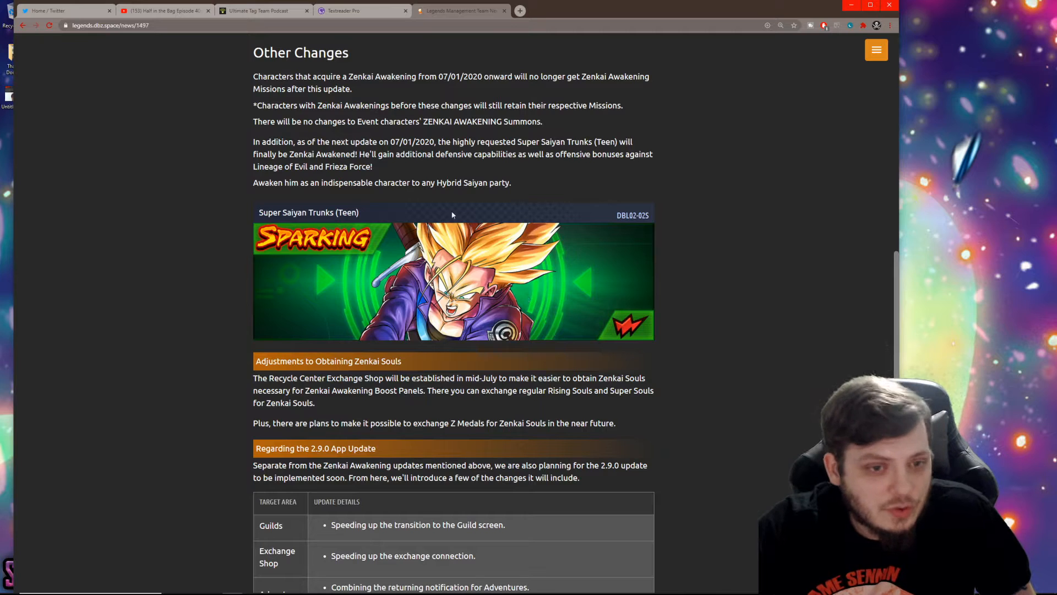
pyautogui.moveTo(397, 309)
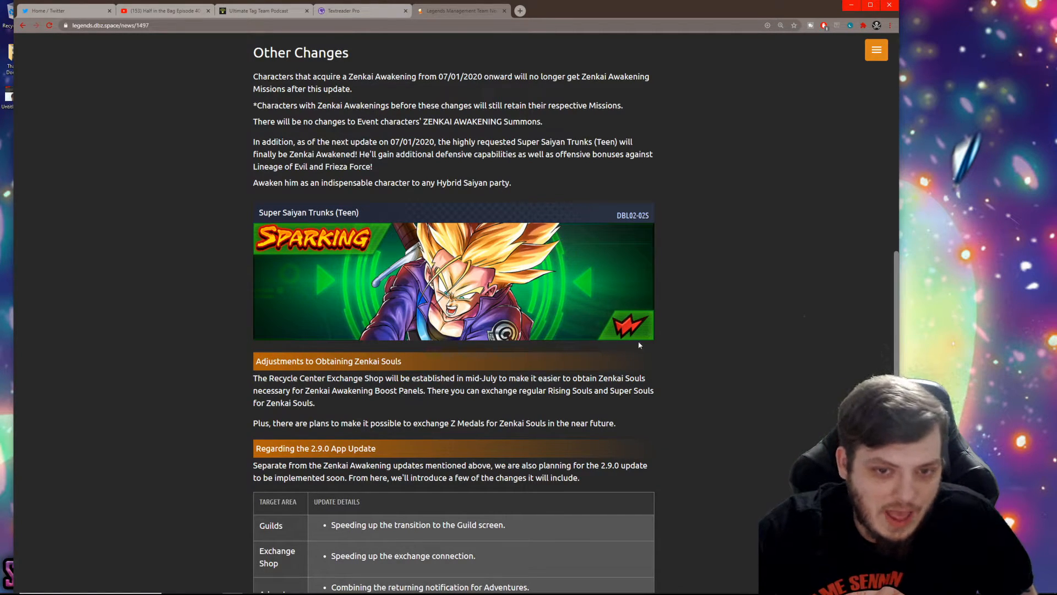
# Step: Highlight the Recycle Center Exchange Shop announcement, then the sentence about exchanging Z Medals
pyautogui.scroll(-3)
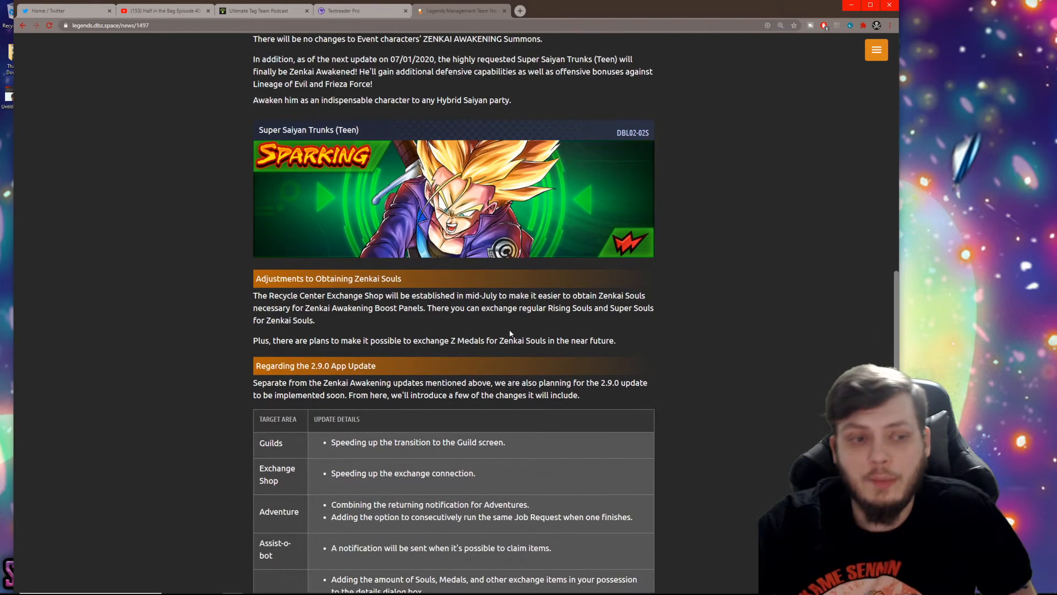
pyautogui.moveTo(406, 322)
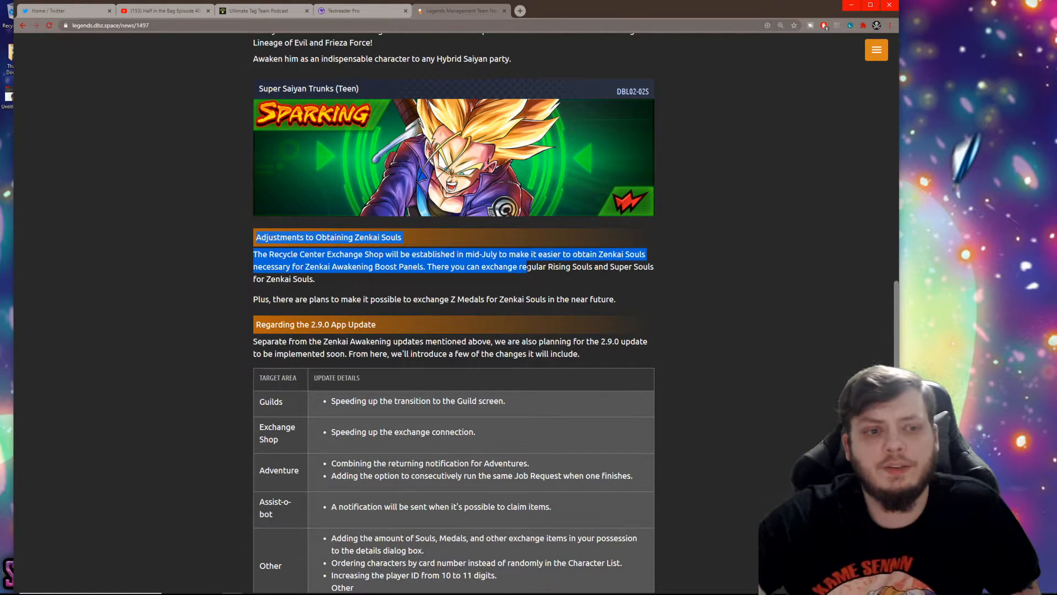
pyautogui.moveTo(522, 267); pyautogui.dragTo(314, 279)
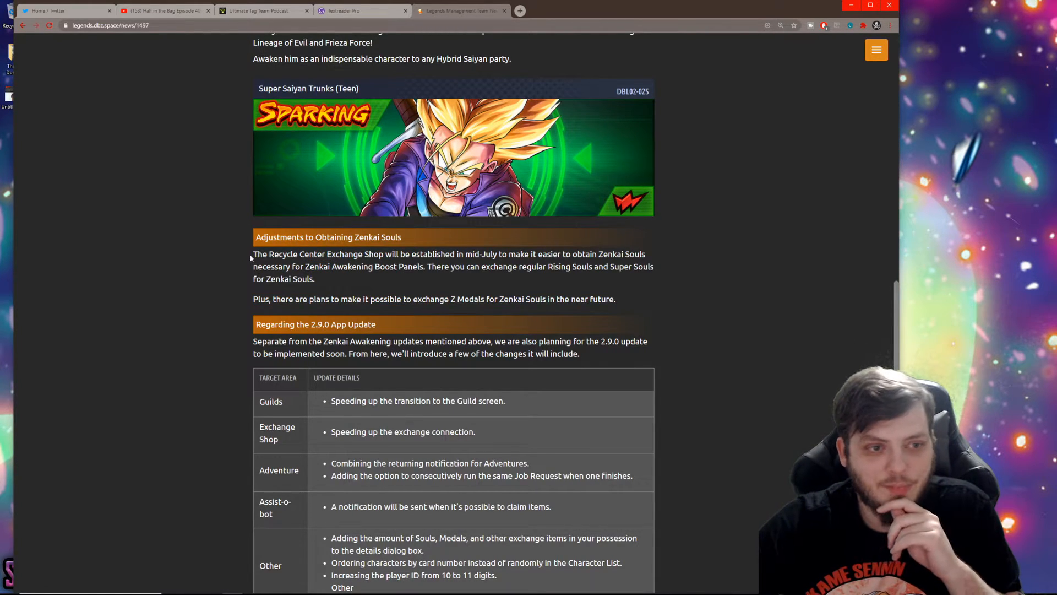
pyautogui.moveTo(253, 298); pyautogui.dragTo(523, 299)
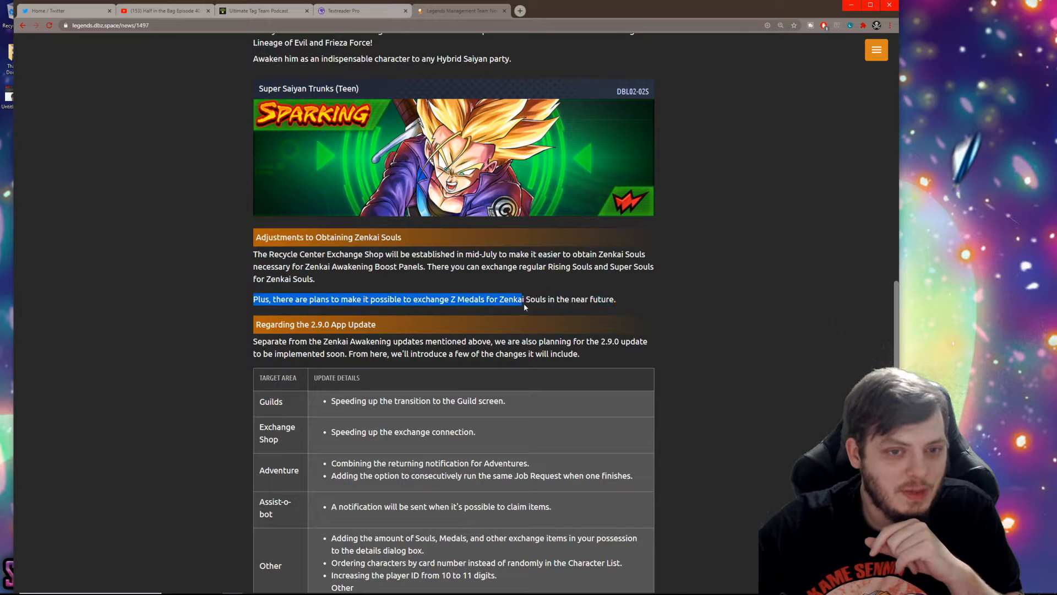
pyautogui.moveTo(522, 298); pyautogui.dragTo(614, 299)
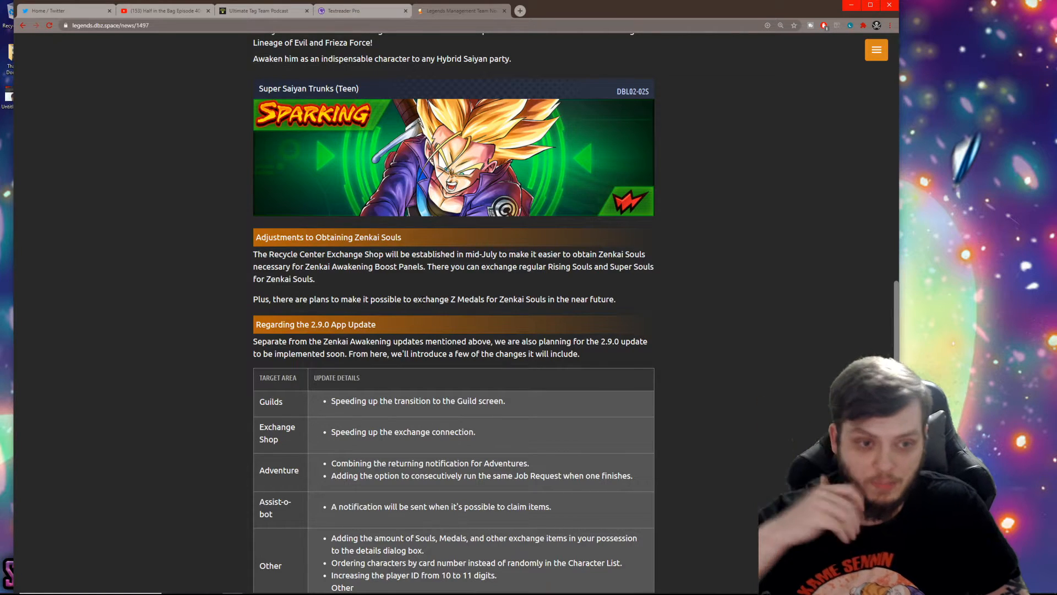
# Step: Highlight the whole introduction paragraph of the 2.9.0 App Update section
pyautogui.scroll(-3)
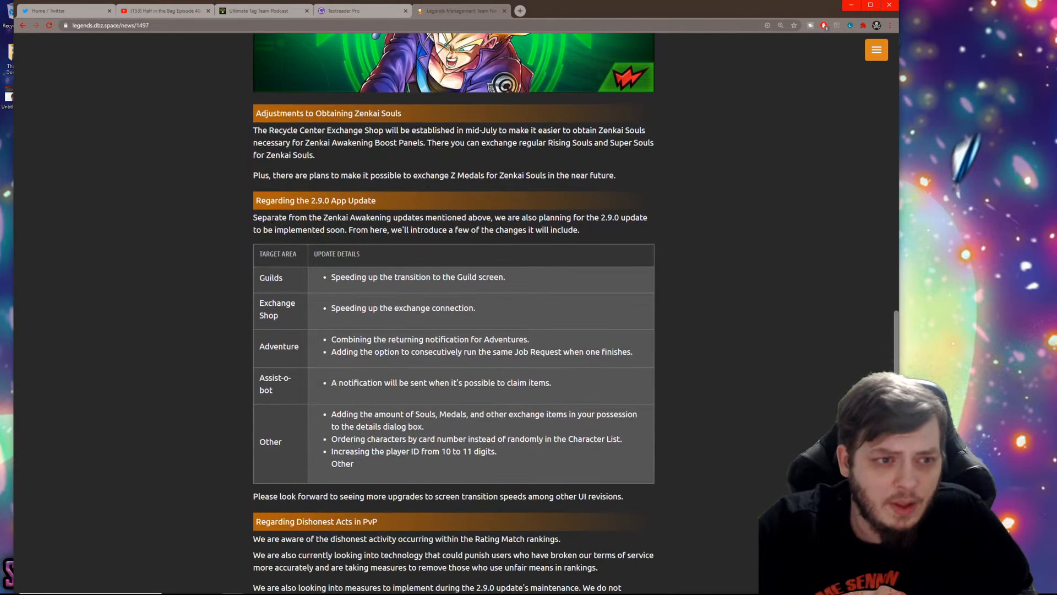
pyautogui.moveTo(254, 216); pyautogui.dragTo(632, 217)
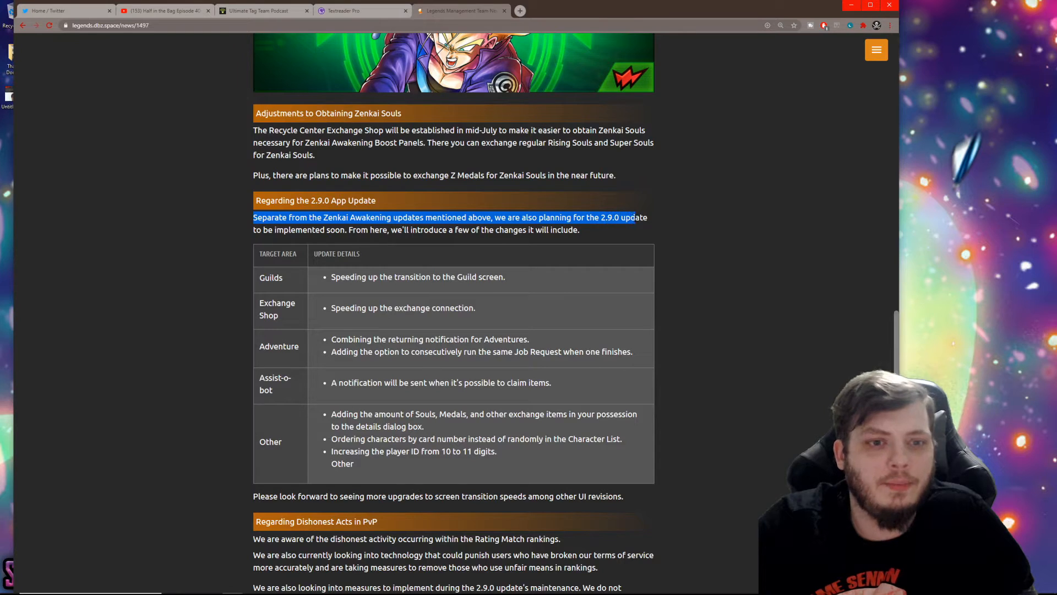
pyautogui.moveTo(634, 217); pyautogui.dragTo(578, 230)
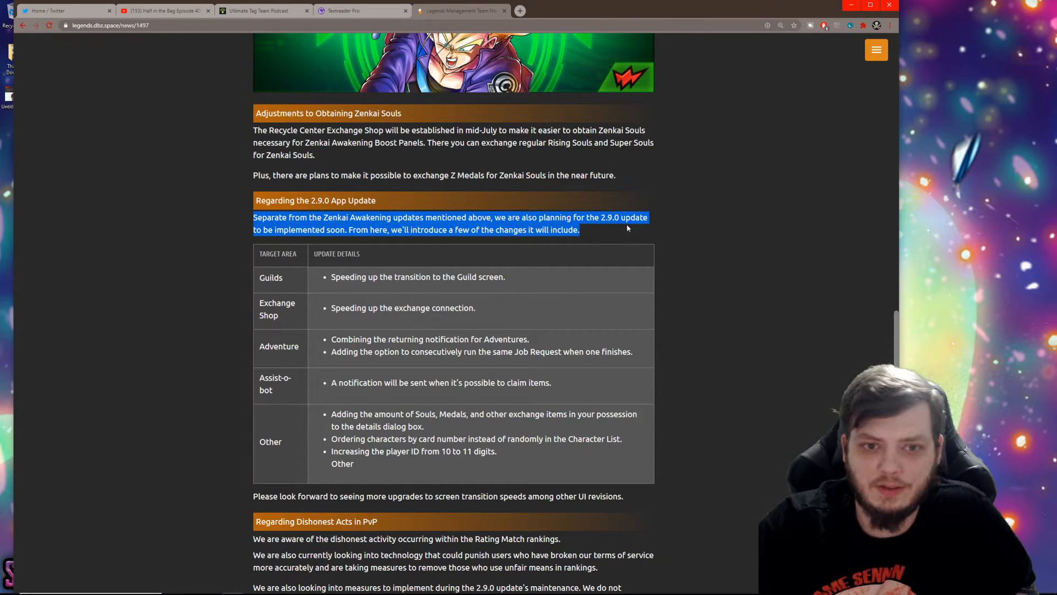
# Step: Highlight the Adventure update bullets and the Assist-o-bot notification bullet, reading down to Dishonest Acts in PvP
pyautogui.scroll(-3)
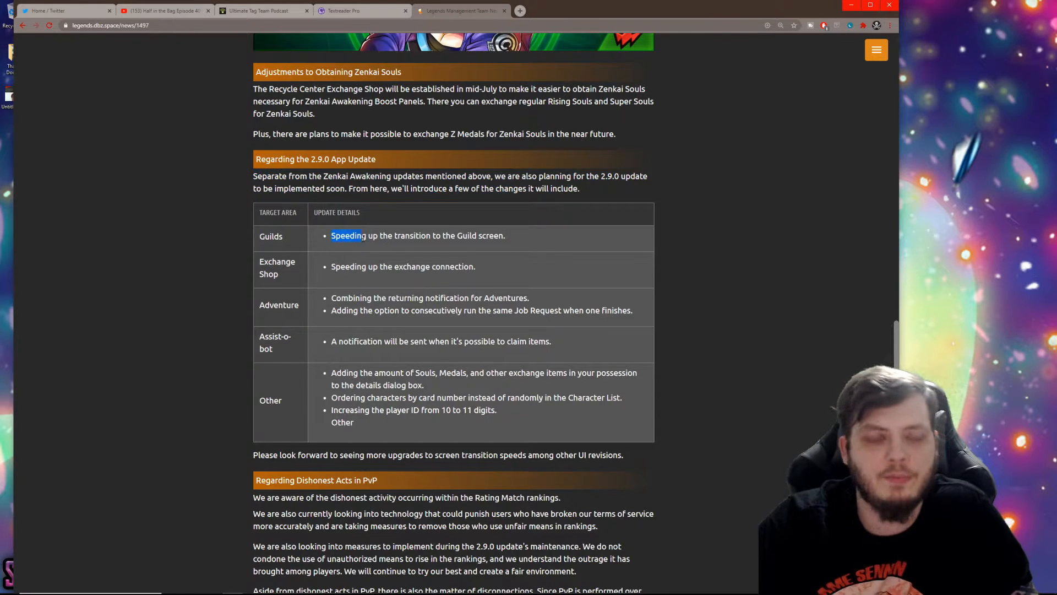
pyautogui.moveTo(331, 235); pyautogui.dragTo(504, 236)
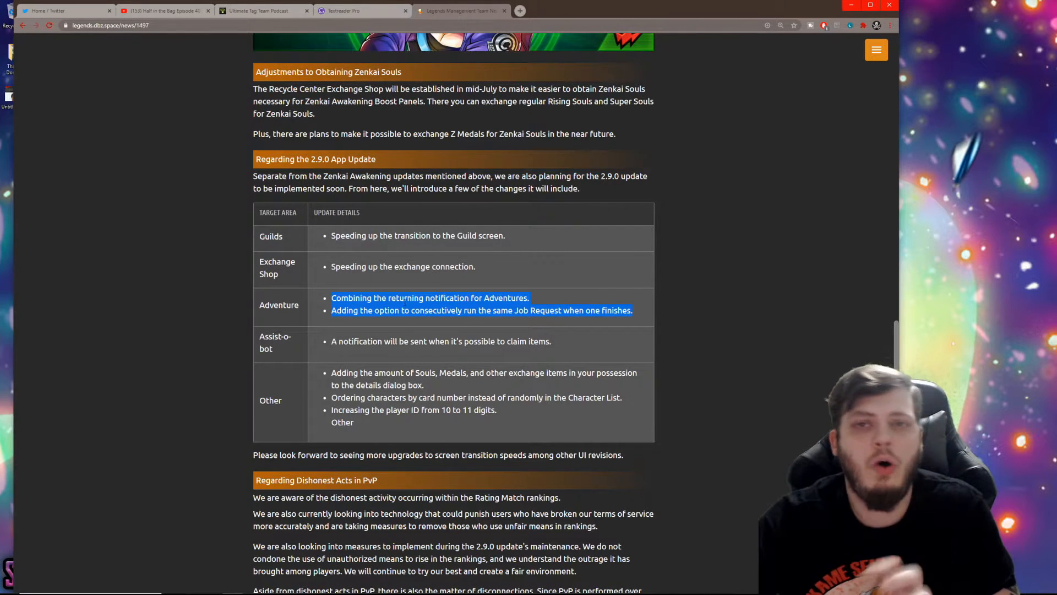
pyautogui.scroll(-3)
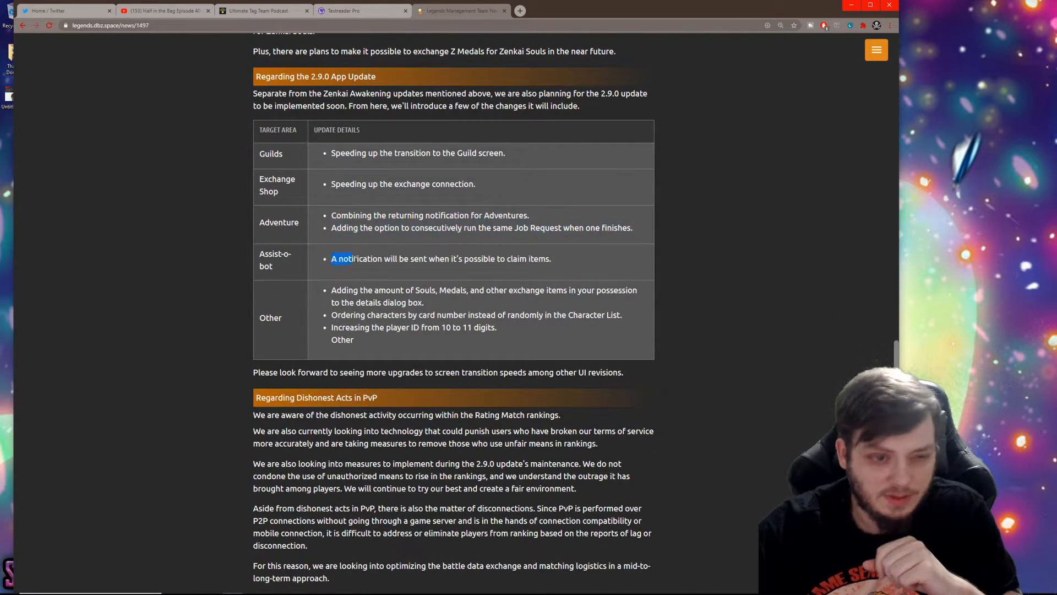
pyautogui.moveTo(354, 258); pyautogui.dragTo(540, 257)
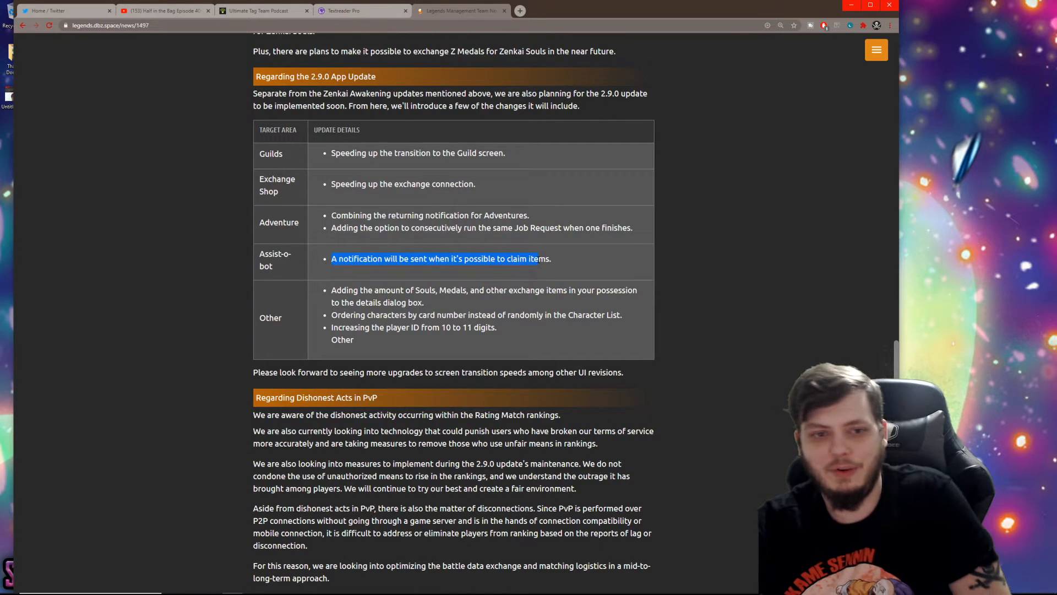
pyautogui.click(323, 289)
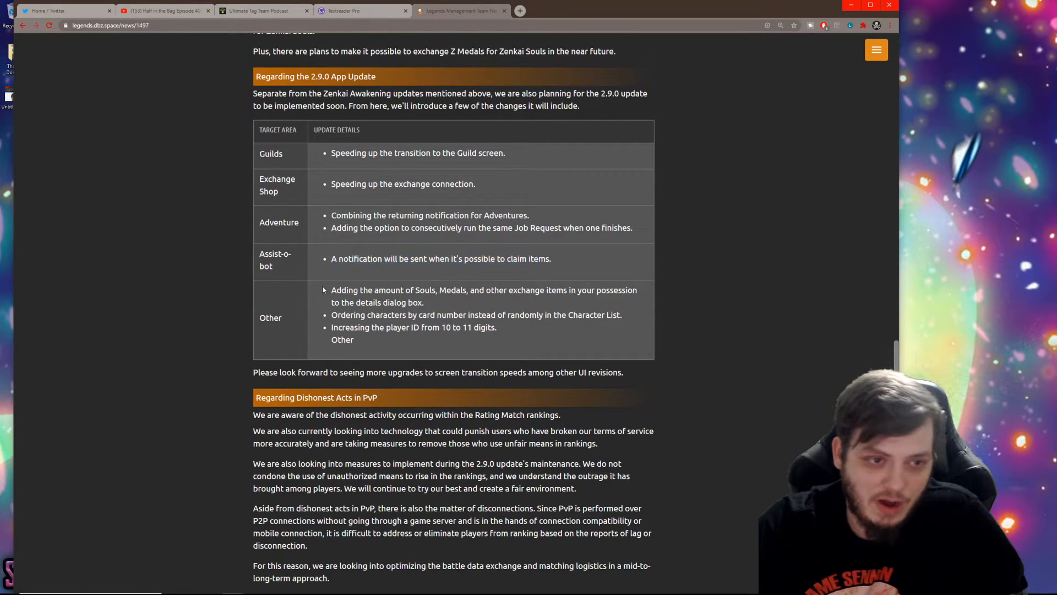
pyautogui.moveTo(332, 290); pyautogui.dragTo(462, 327)
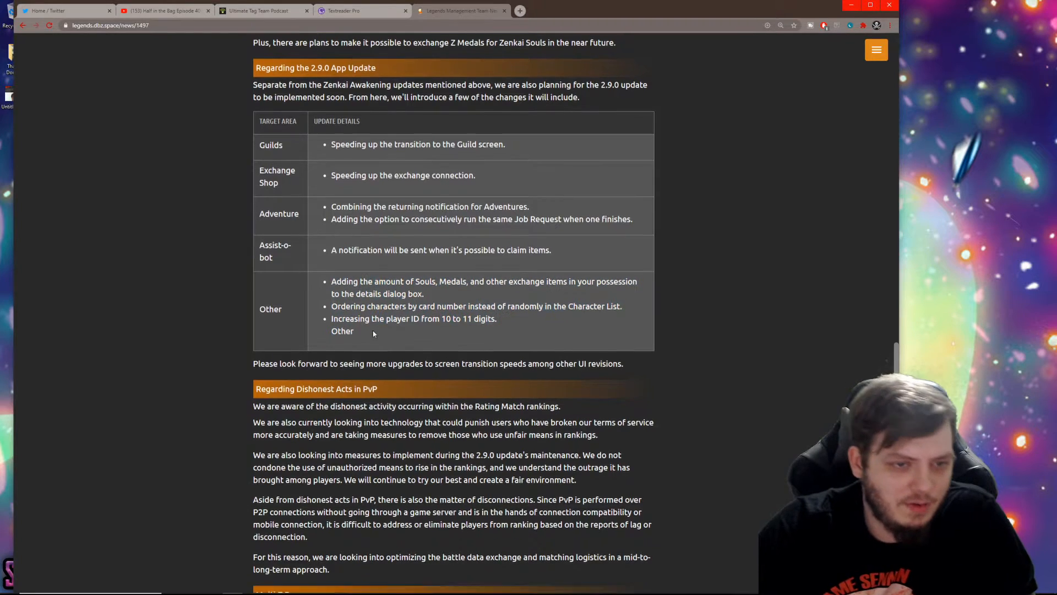
pyautogui.scroll(-3)
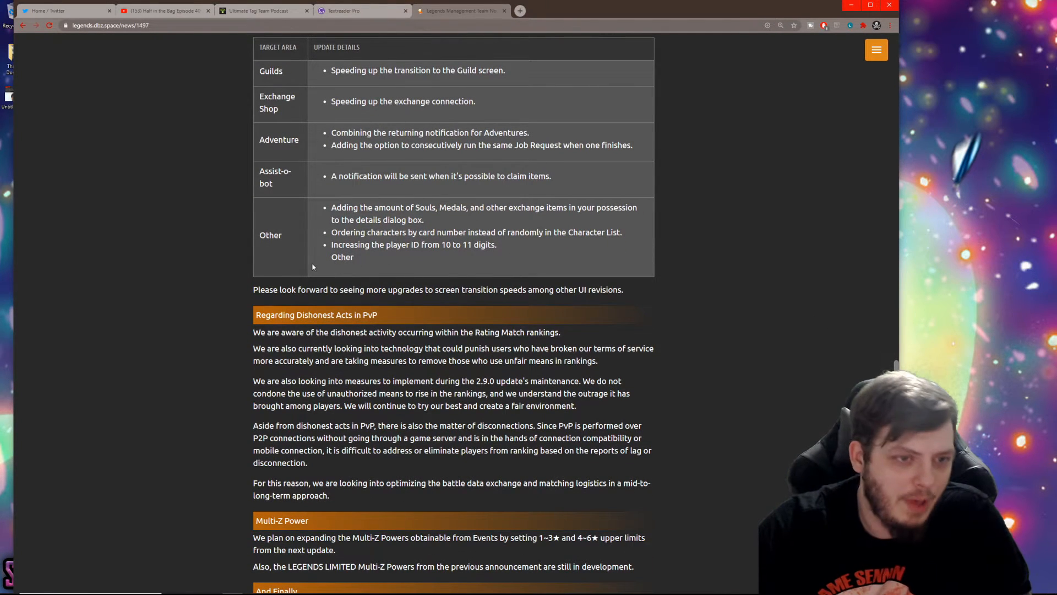
pyautogui.scroll(-3)
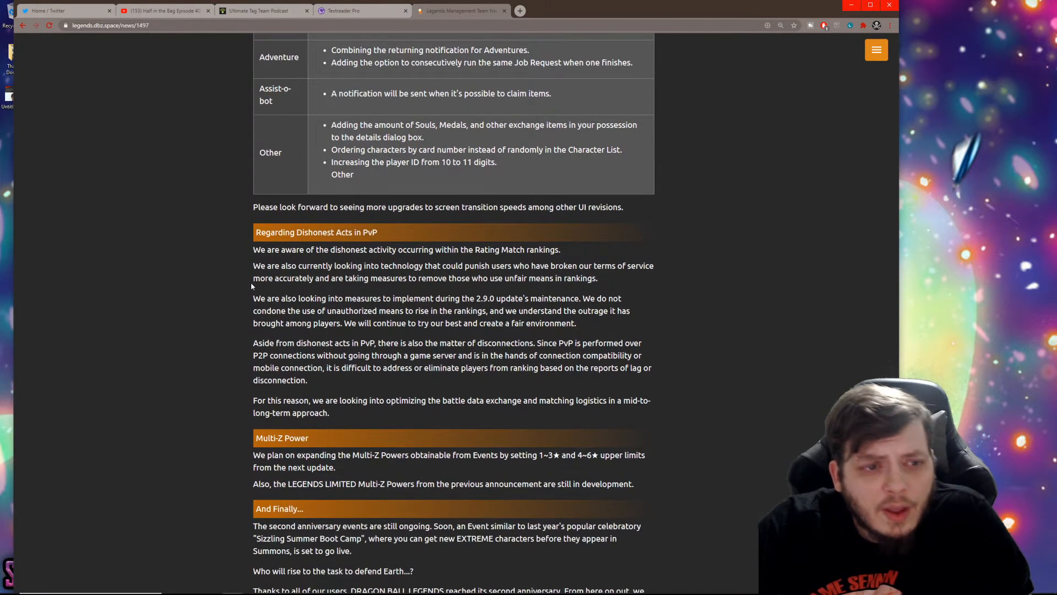
# Step: Highlight the paragraphs of the Regarding Dishonest Acts in PvP section
pyautogui.scroll(3)
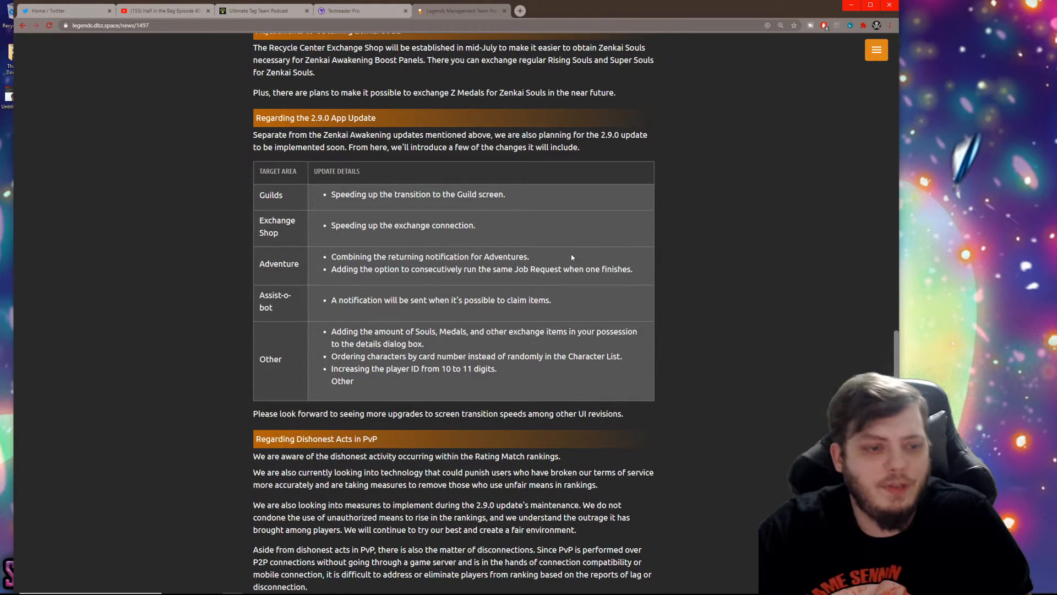
pyautogui.scroll(-3)
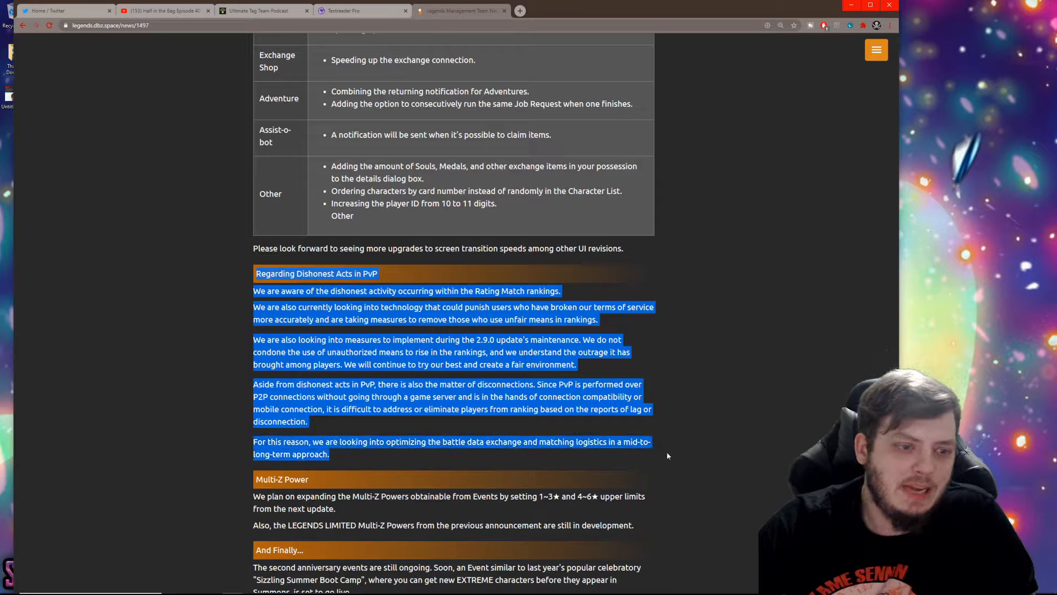
pyautogui.scroll(-3)
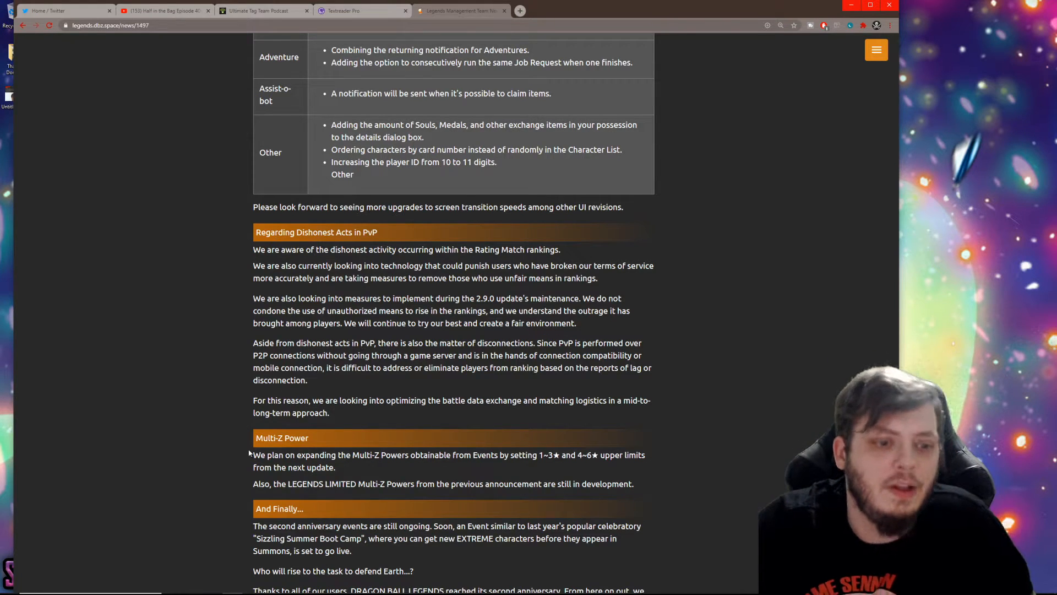
pyautogui.moveTo(255, 250); pyautogui.dragTo(286, 265)
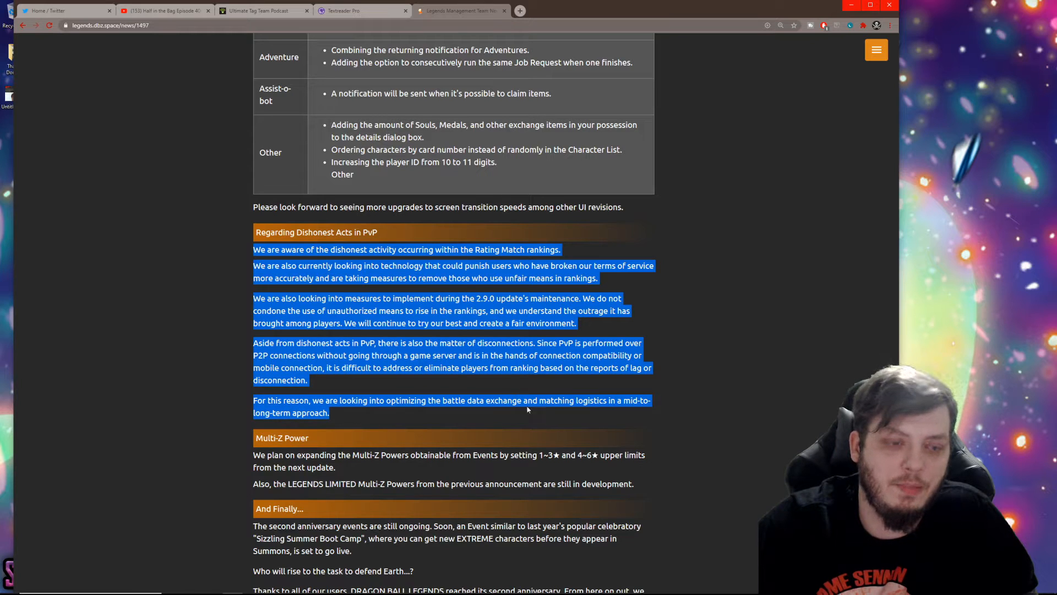
# Step: Highlight words in the Multi-Z Power plan sentence under the Multi-Z Power heading
pyautogui.scroll(-3)
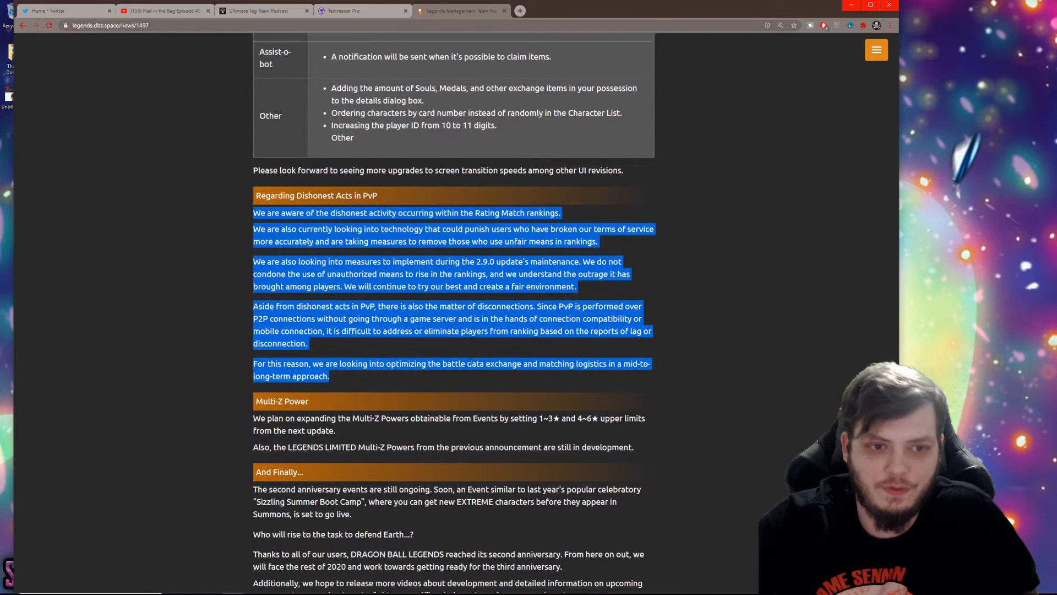
pyautogui.scroll(-3)
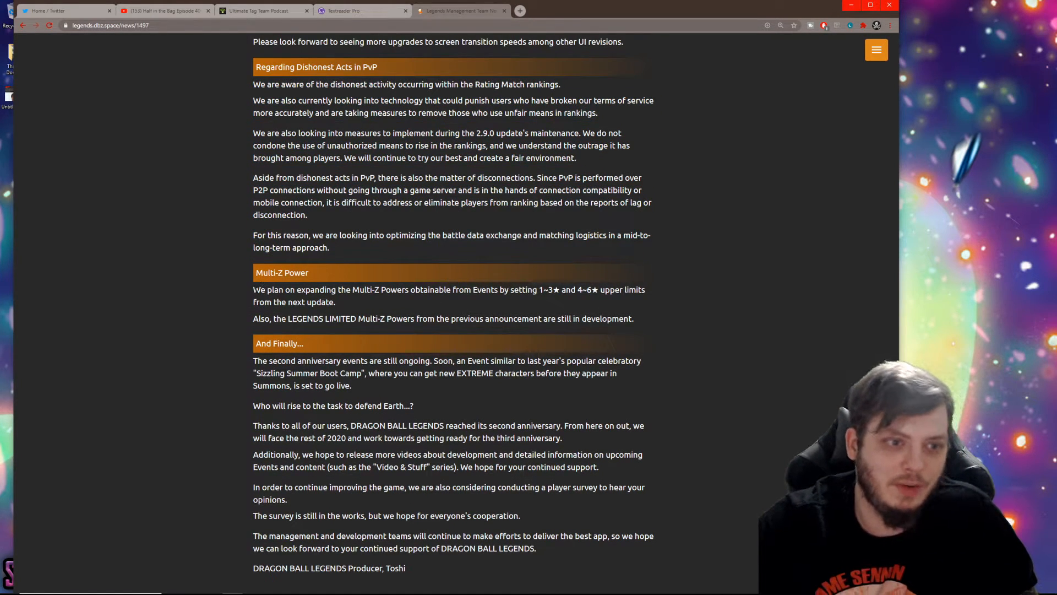
pyautogui.moveTo(253, 290); pyautogui.dragTo(305, 289)
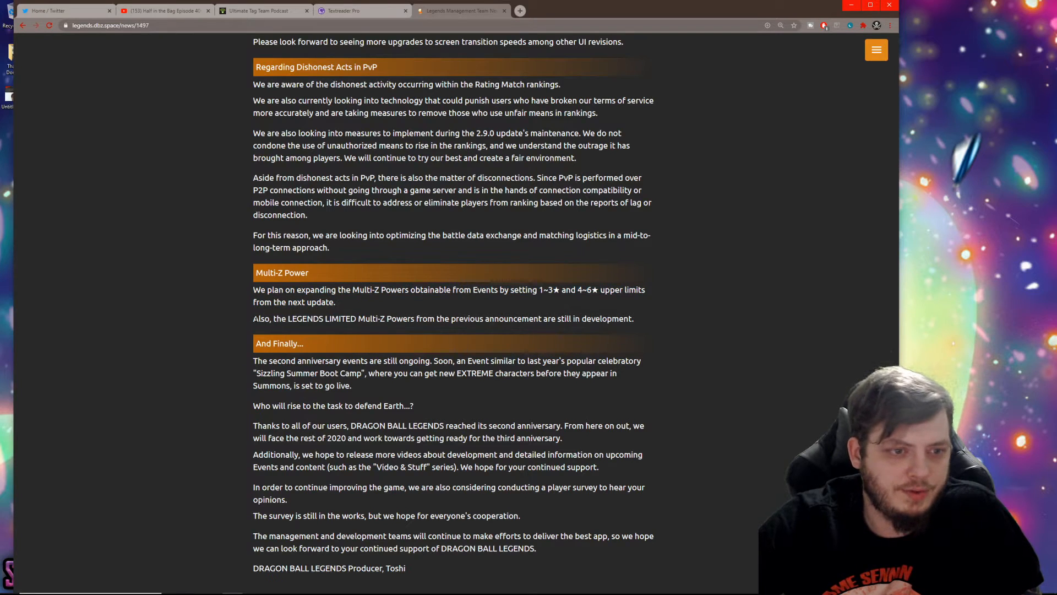
pyautogui.moveTo(253, 318); pyautogui.dragTo(630, 318)
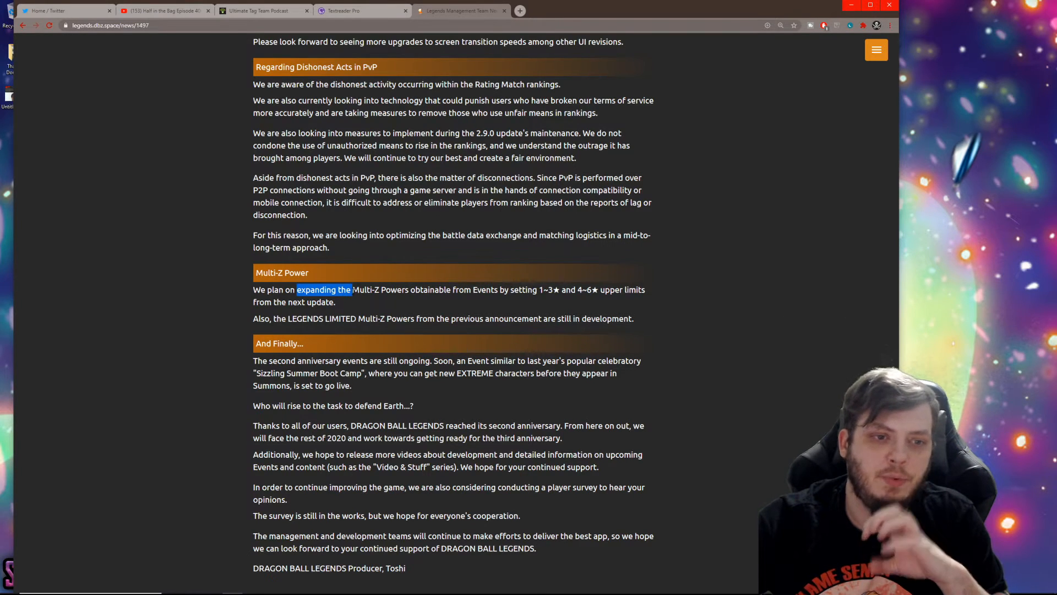
pyautogui.moveTo(352, 290); pyautogui.dragTo(435, 290)
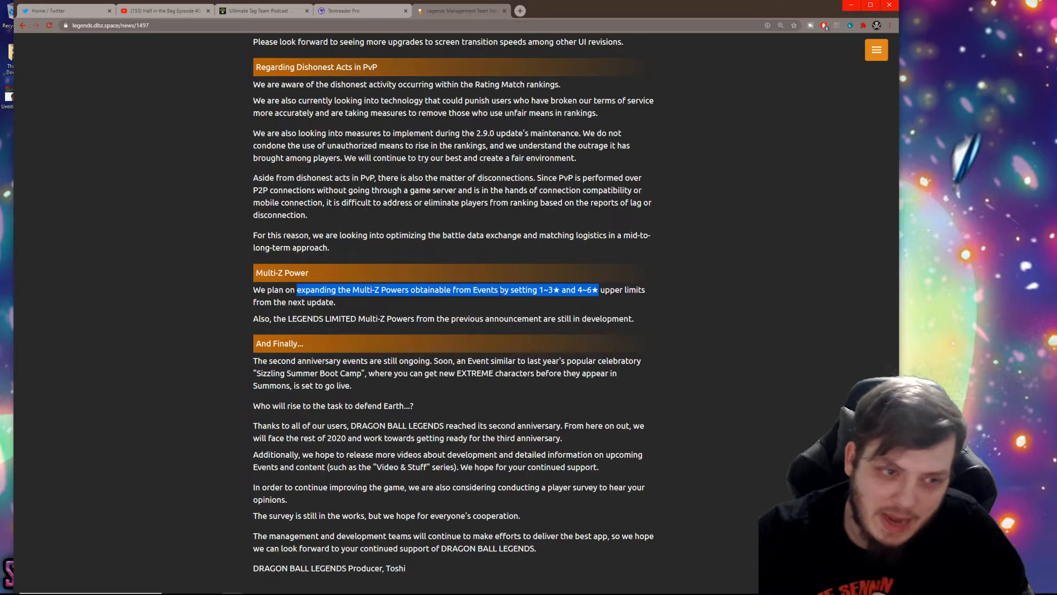
pyautogui.moveTo(651, 316)
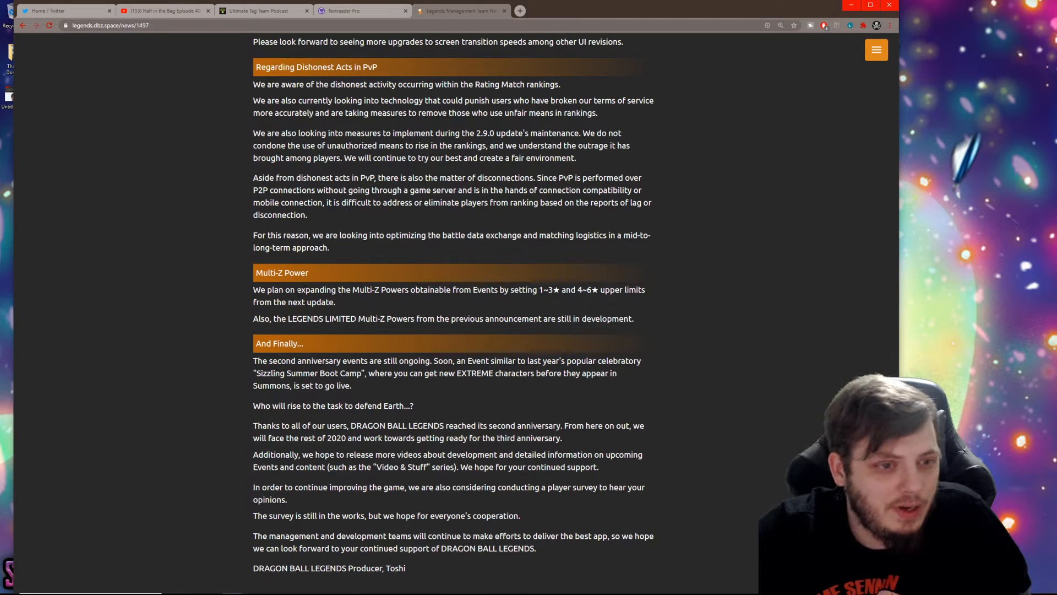
# Step: Highlight the word 'expanding', then the sentence saying LEGENDS LIMITED Multi-Z Powers are still in development
pyautogui.doubleClick(316, 289)
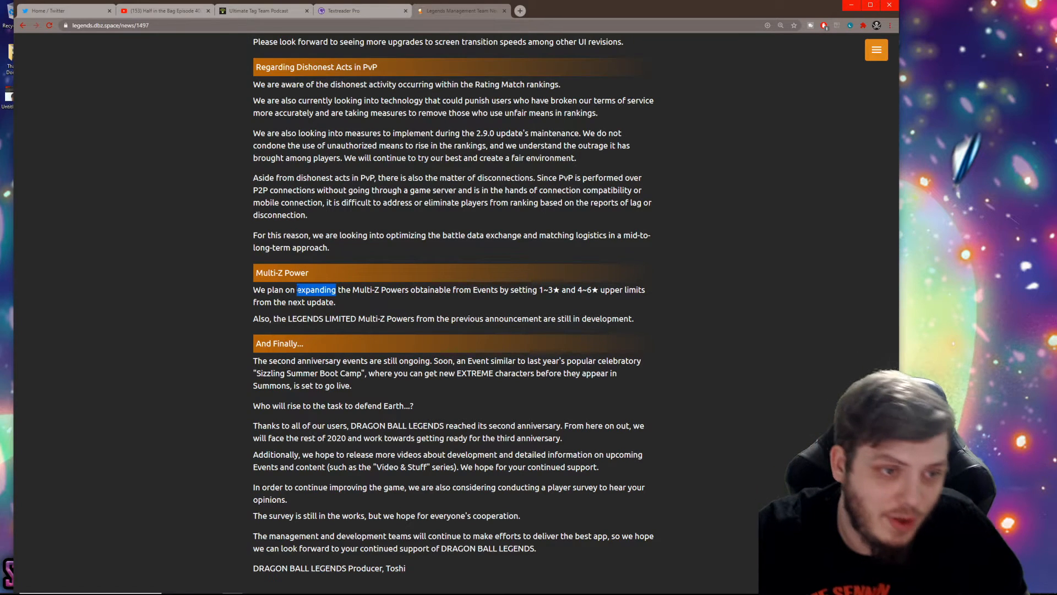
pyautogui.moveTo(315, 290); pyautogui.dragTo(334, 302)
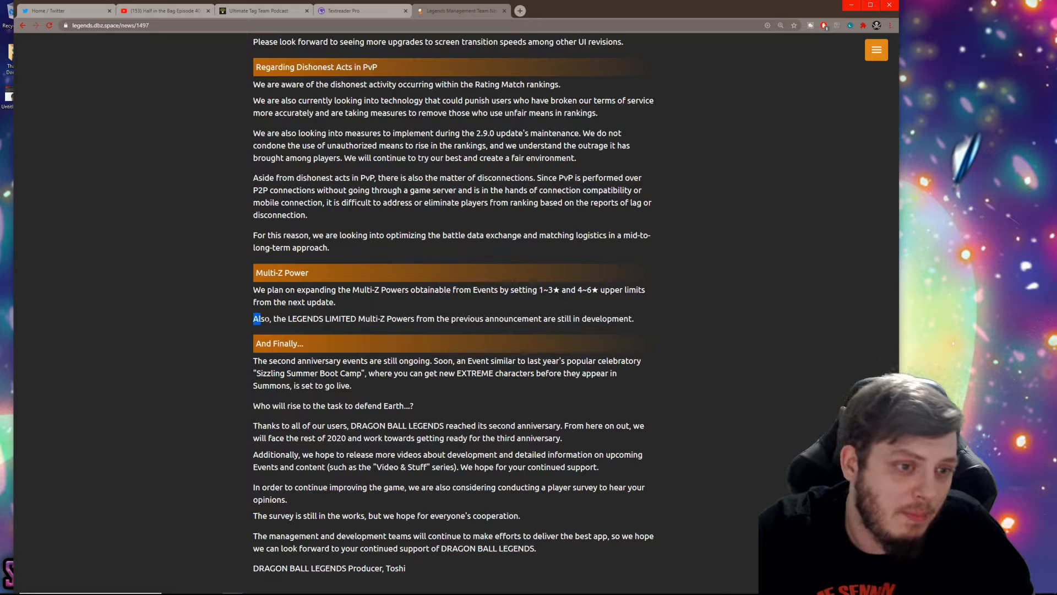
pyautogui.moveTo(254, 318); pyautogui.dragTo(632, 319)
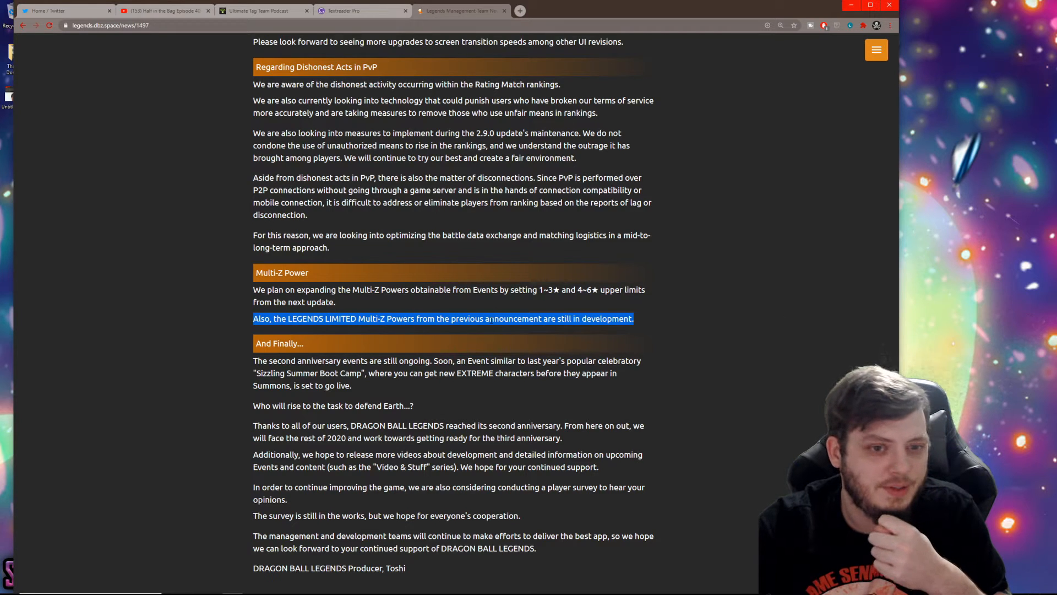
pyautogui.click(445, 318)
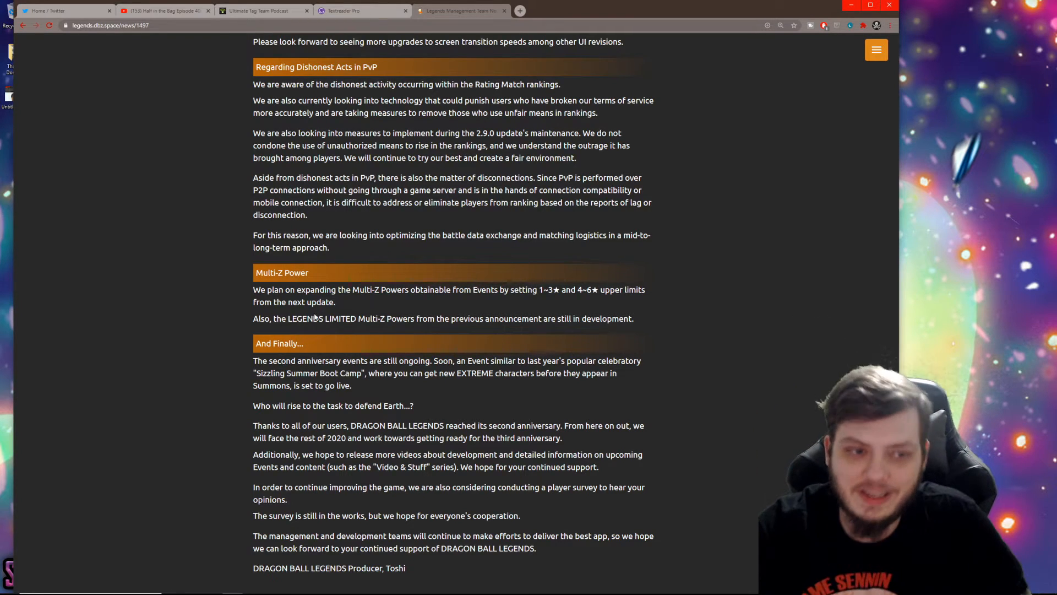
pyautogui.moveTo(254, 318); pyautogui.dragTo(548, 319)
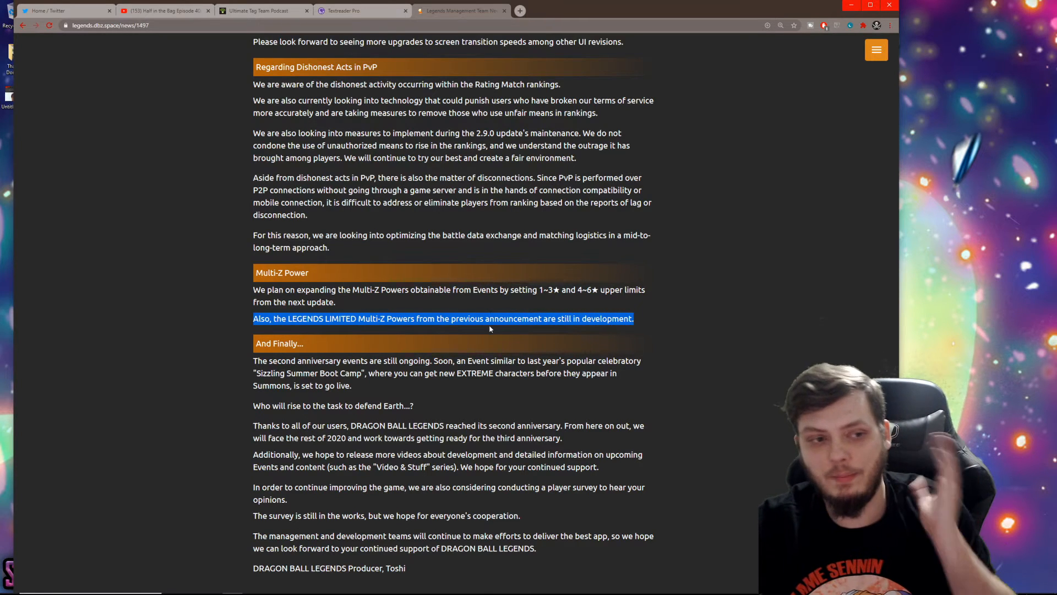
# Step: Highlight the And Finally... heading and the question about defending Earth
pyautogui.scroll(-3)
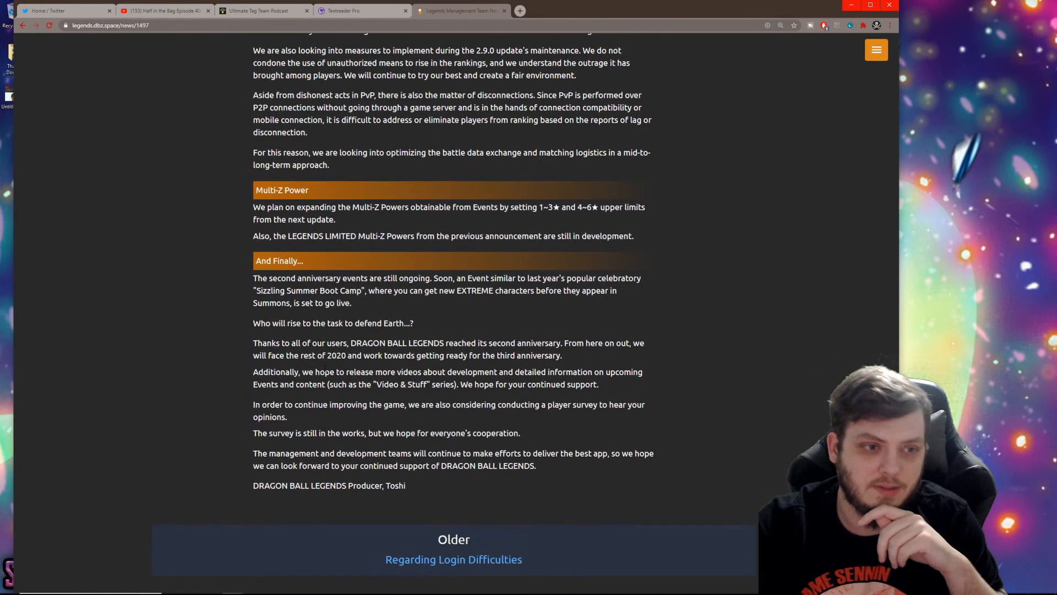
pyautogui.doubleClick(278, 261)
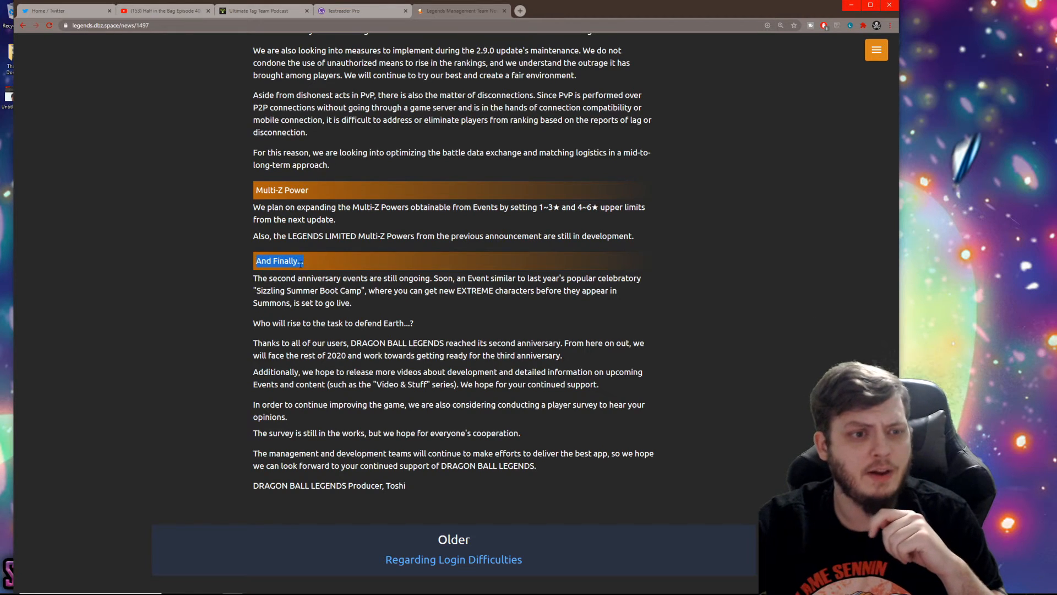
pyautogui.moveTo(254, 278); pyautogui.dragTo(475, 291)
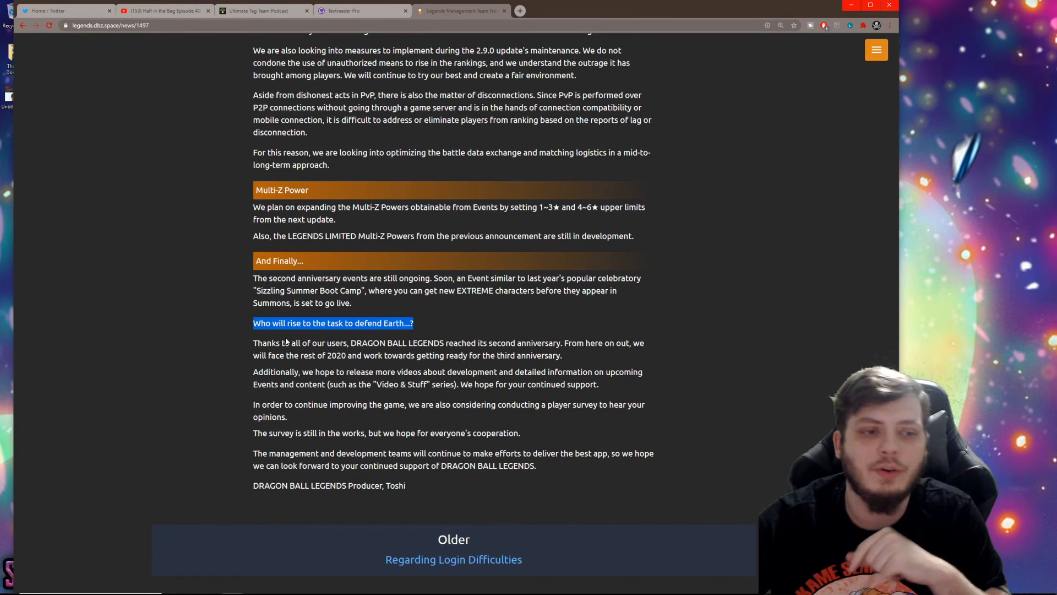
# Step: Highlight the second-anniversary thank-you and more-videos passages, then clear the selection
pyautogui.moveTo(253, 343); pyautogui.dragTo(465, 355)
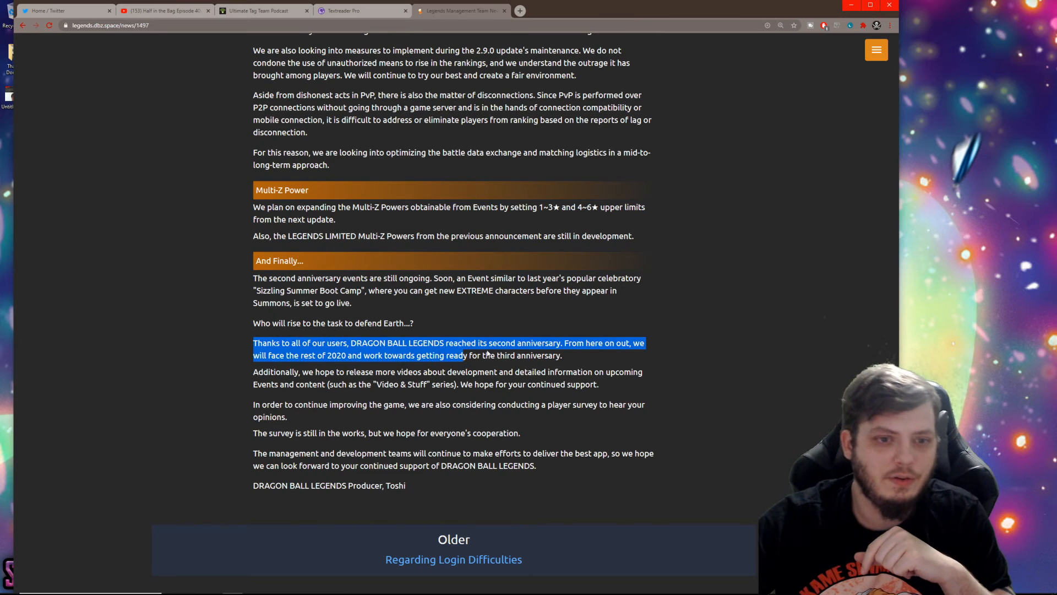
pyautogui.moveTo(467, 355); pyautogui.dragTo(569, 371)
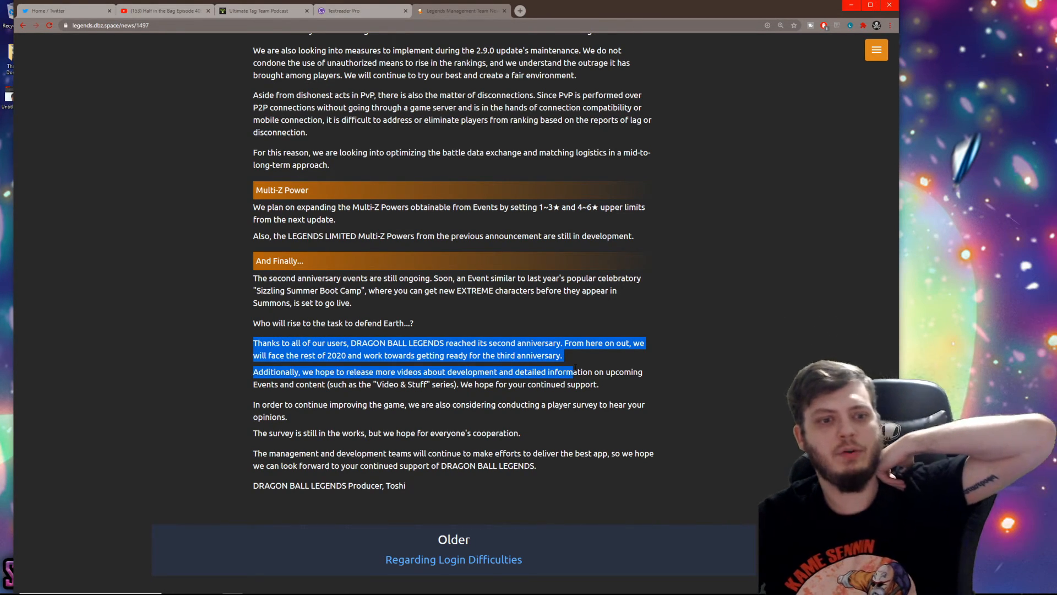
pyautogui.moveTo(569, 371); pyautogui.dragTo(405, 486)
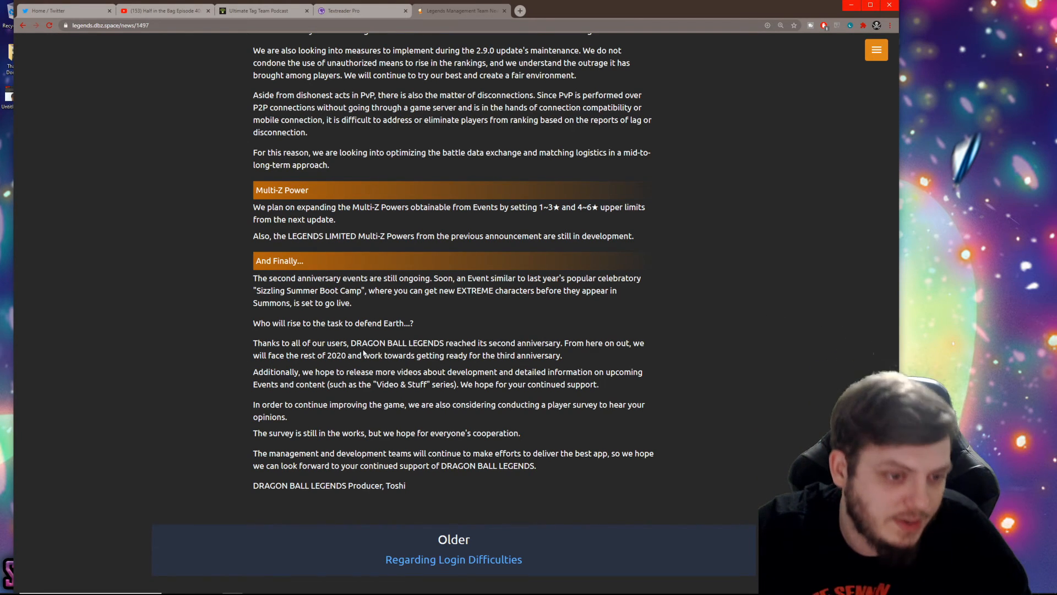
# Step: Scroll the newsletter back up until the title and ZENKAI AWAKENING Summon Update opening show
pyautogui.scroll(-3)
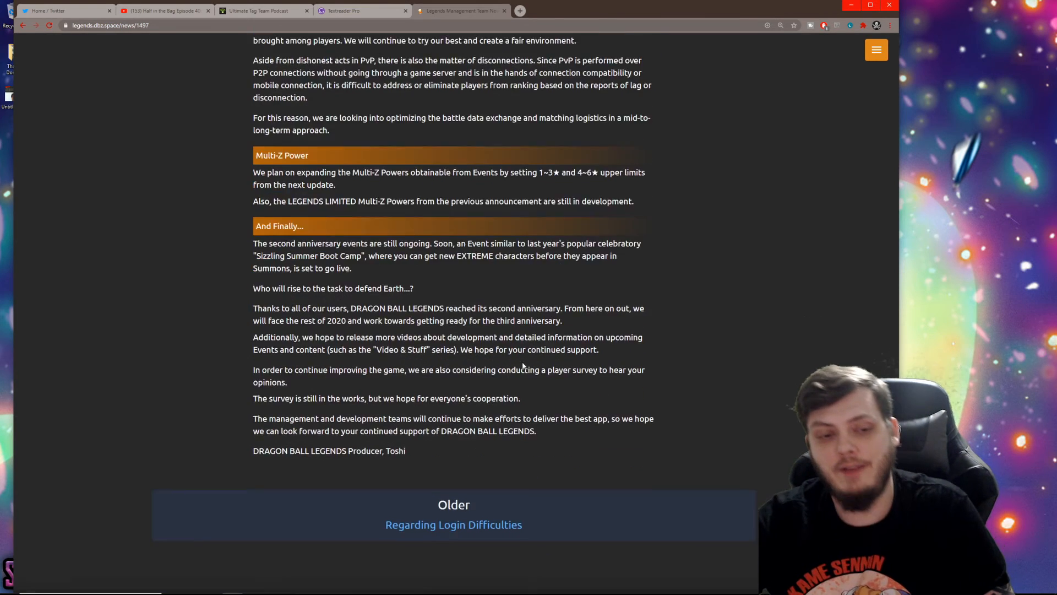
pyautogui.scroll(-3)
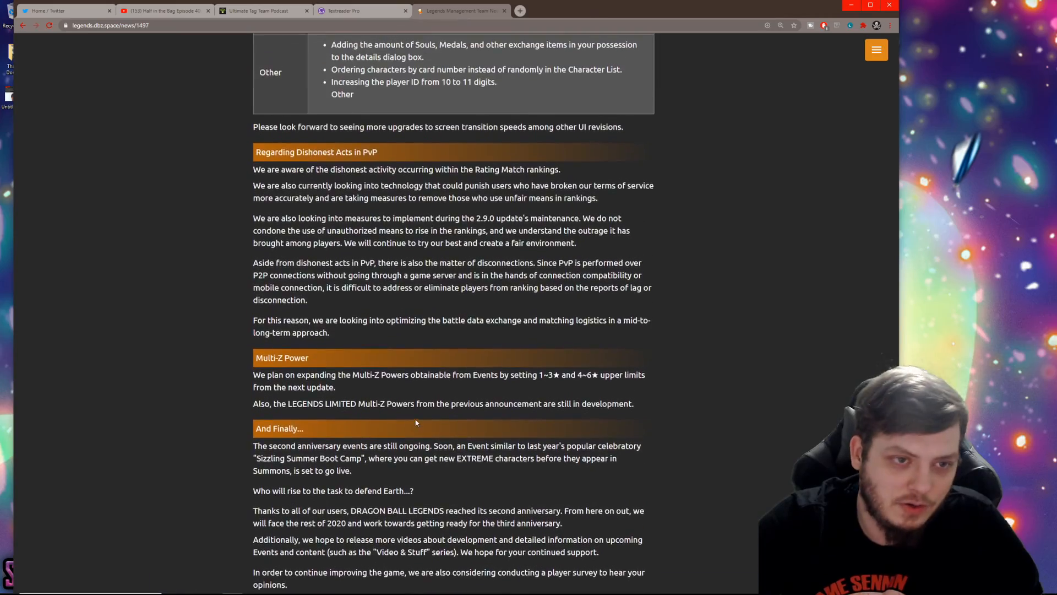
pyautogui.scroll(3)
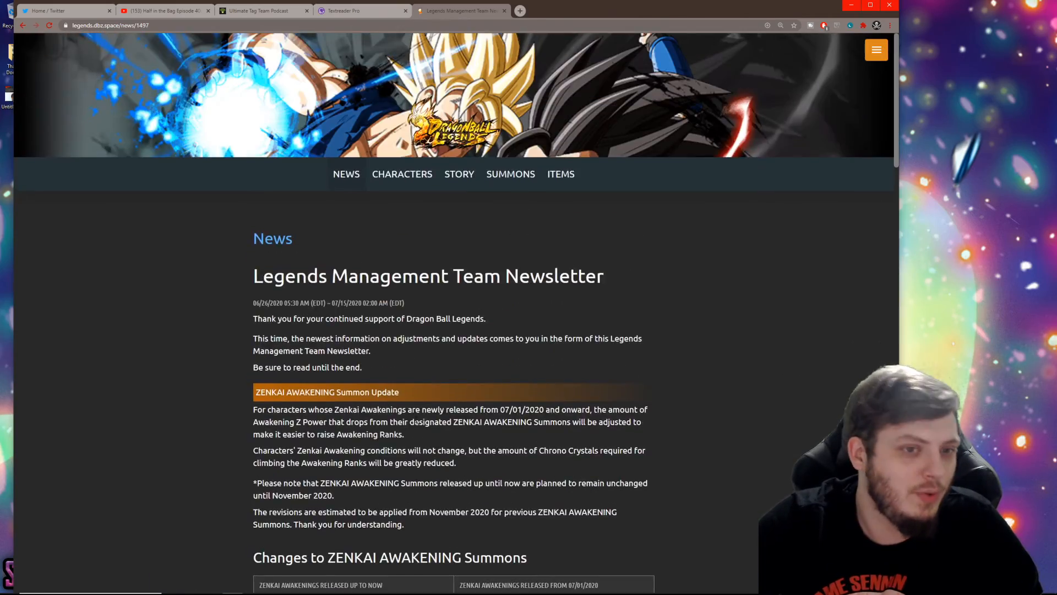
pyautogui.scroll(-3)
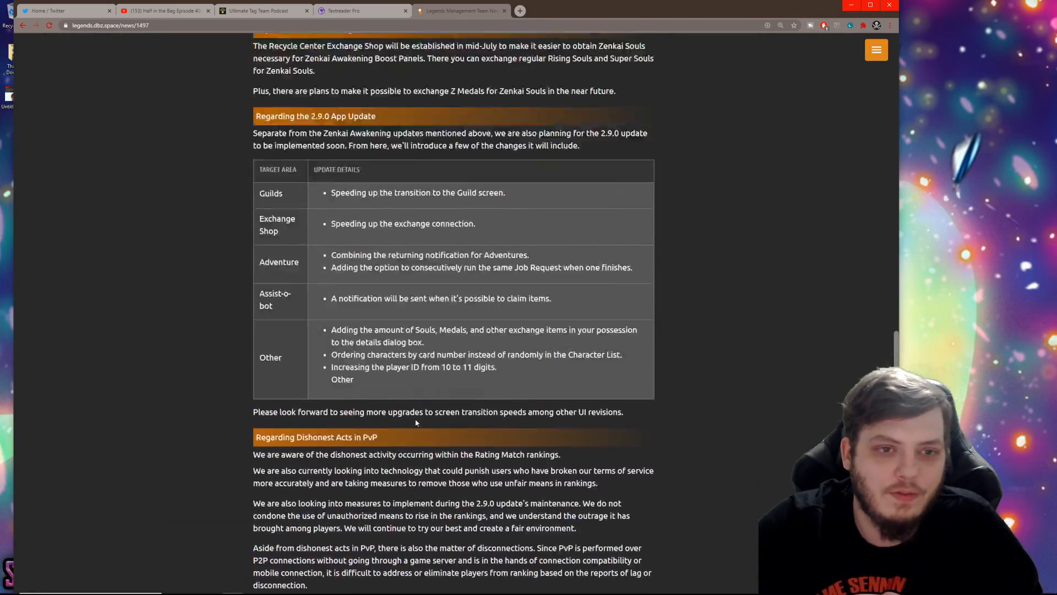
pyautogui.scroll(3)
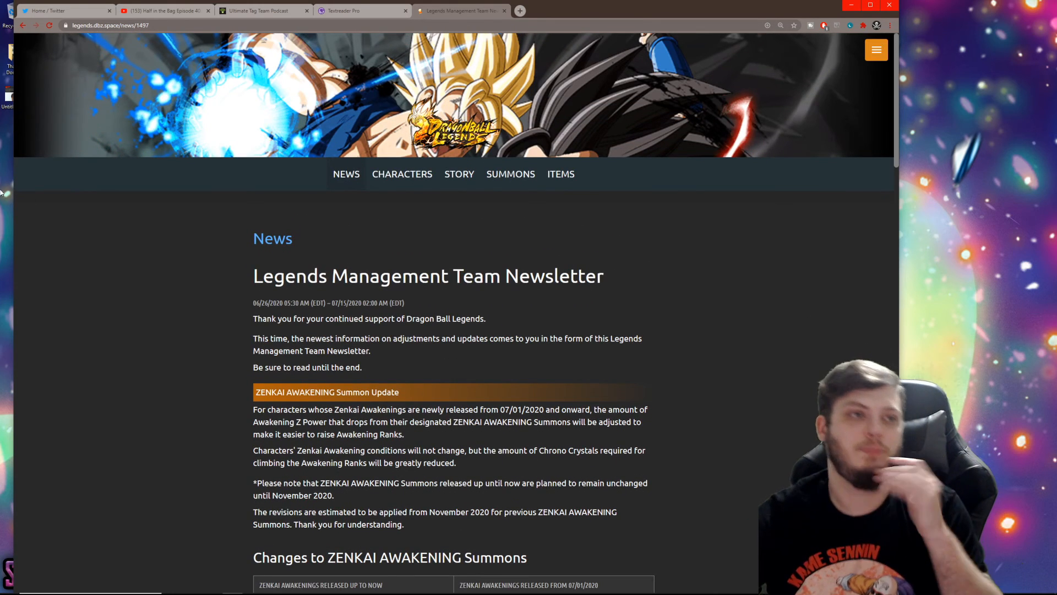